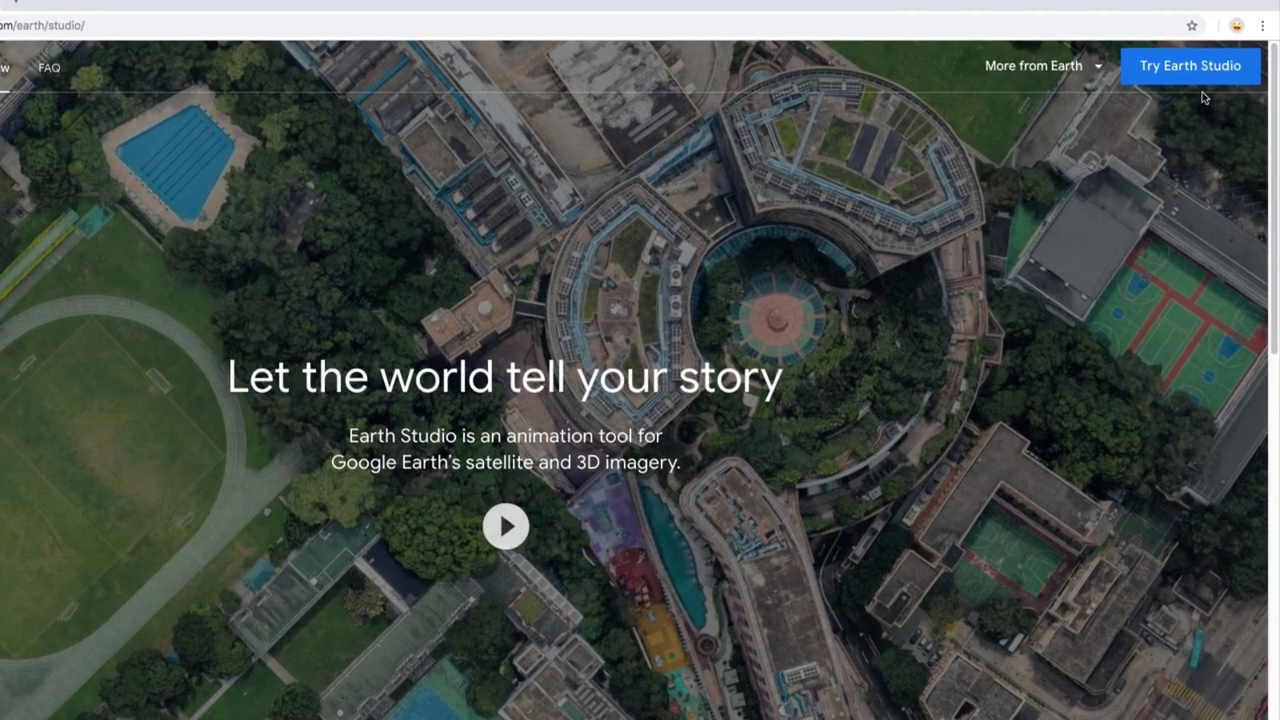
Step: Launch Earth Studio, preview the Quick Start templates, and return to the start screen
{"action": "left_click", "coordinate": [1189, 64]}
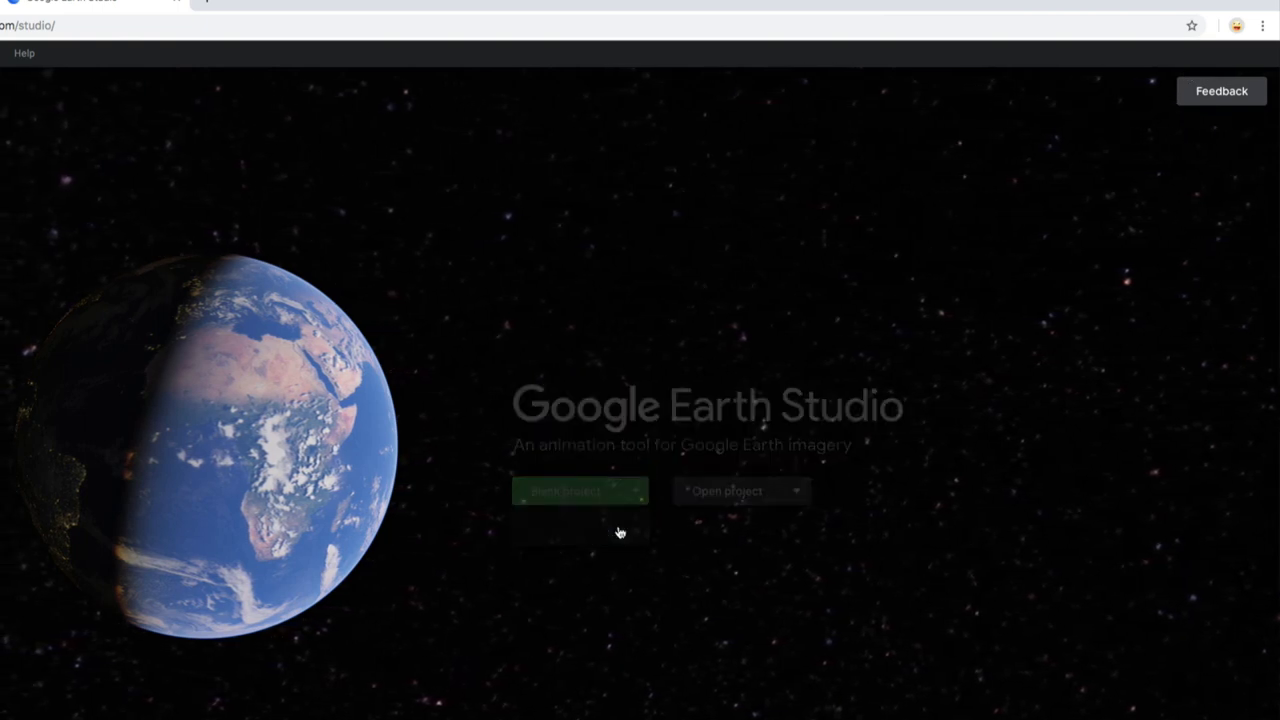
{"action": "left_click", "coordinate": [580, 490]}
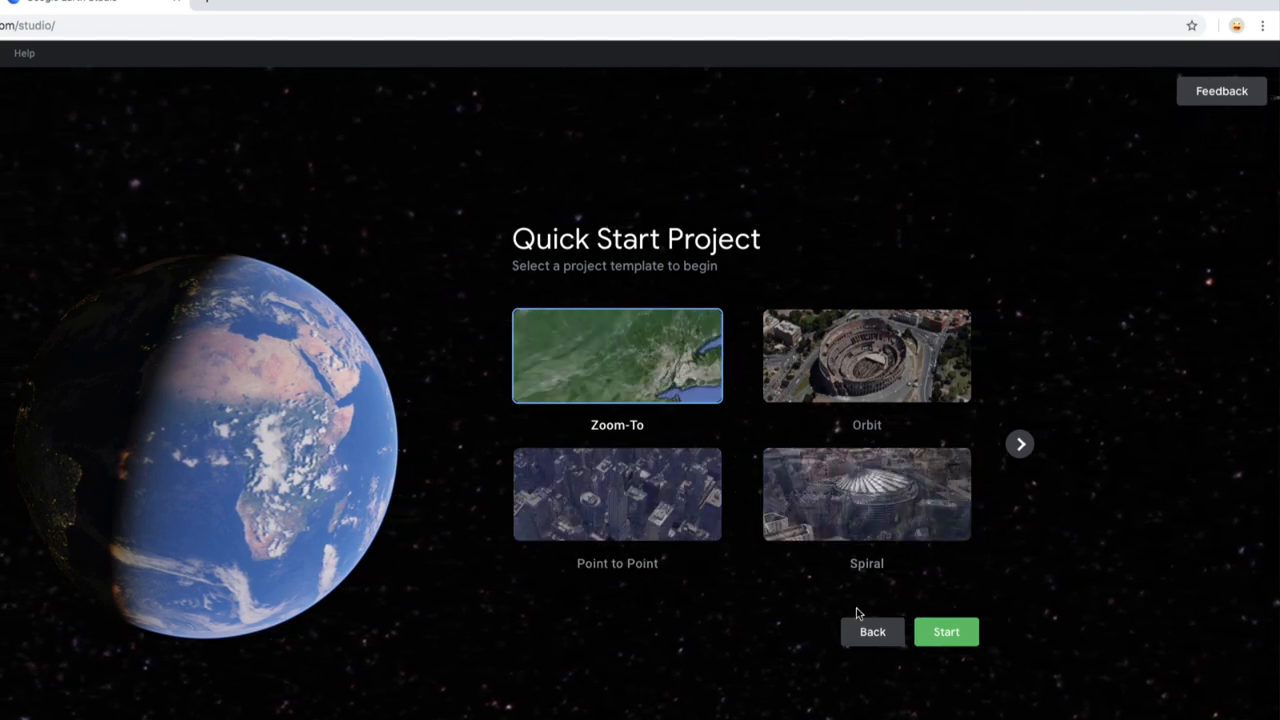
{"action": "left_click", "coordinate": [872, 631]}
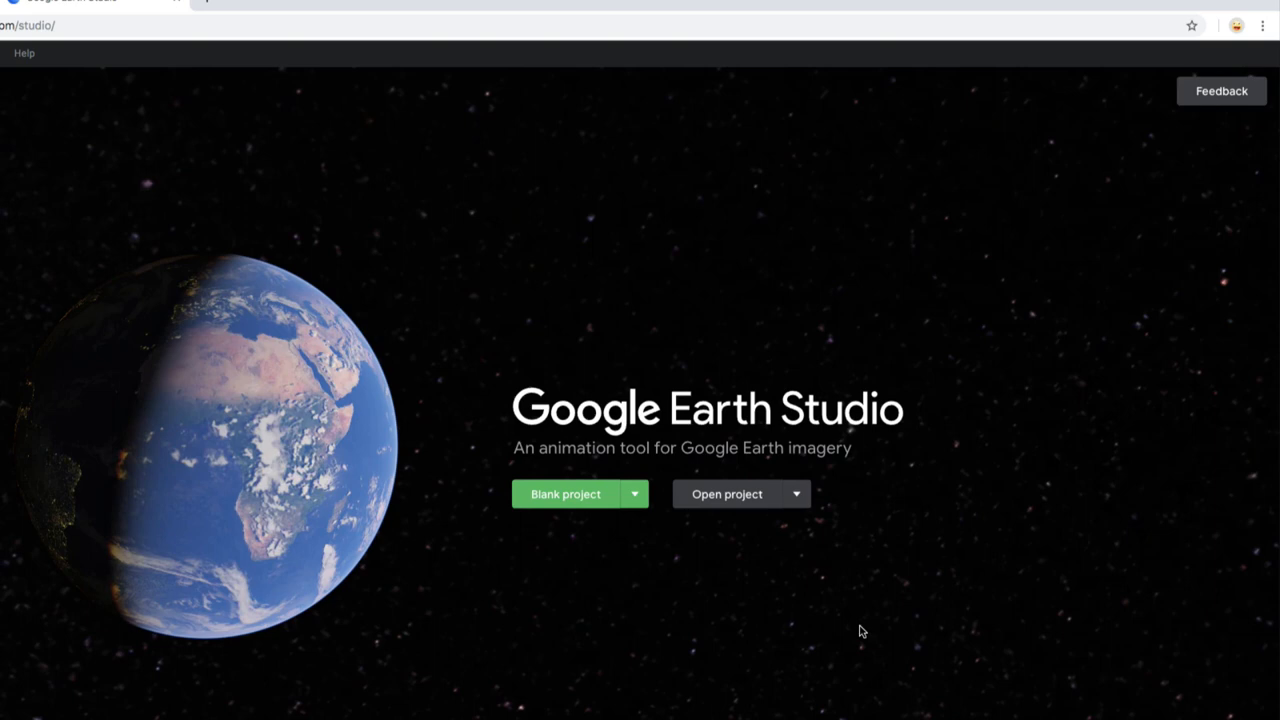
Step: Create a blank 'DTLA Neighborhood' project at 1920×1080, 480 frames, 24 FPS
{"action": "left_click", "coordinate": [565, 493]}
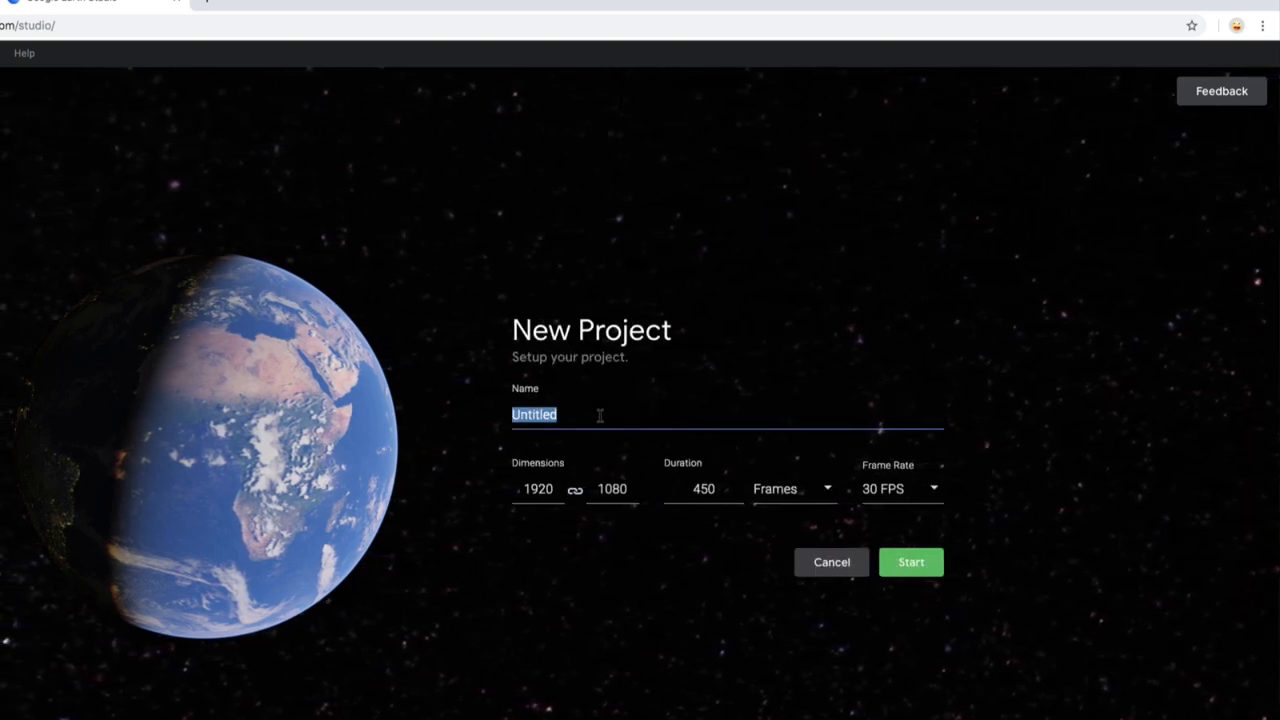
{"action": "type", "text": "DTLA"}
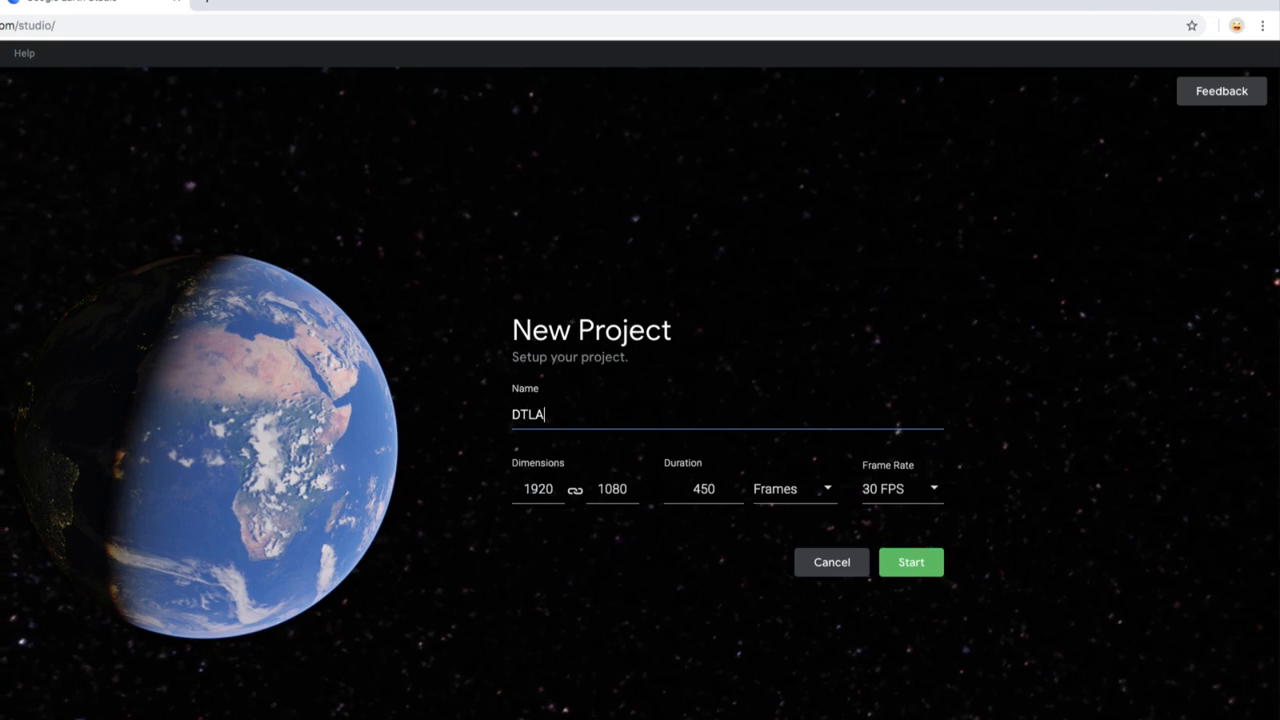
{"action": "type", "text": "Neighb"}
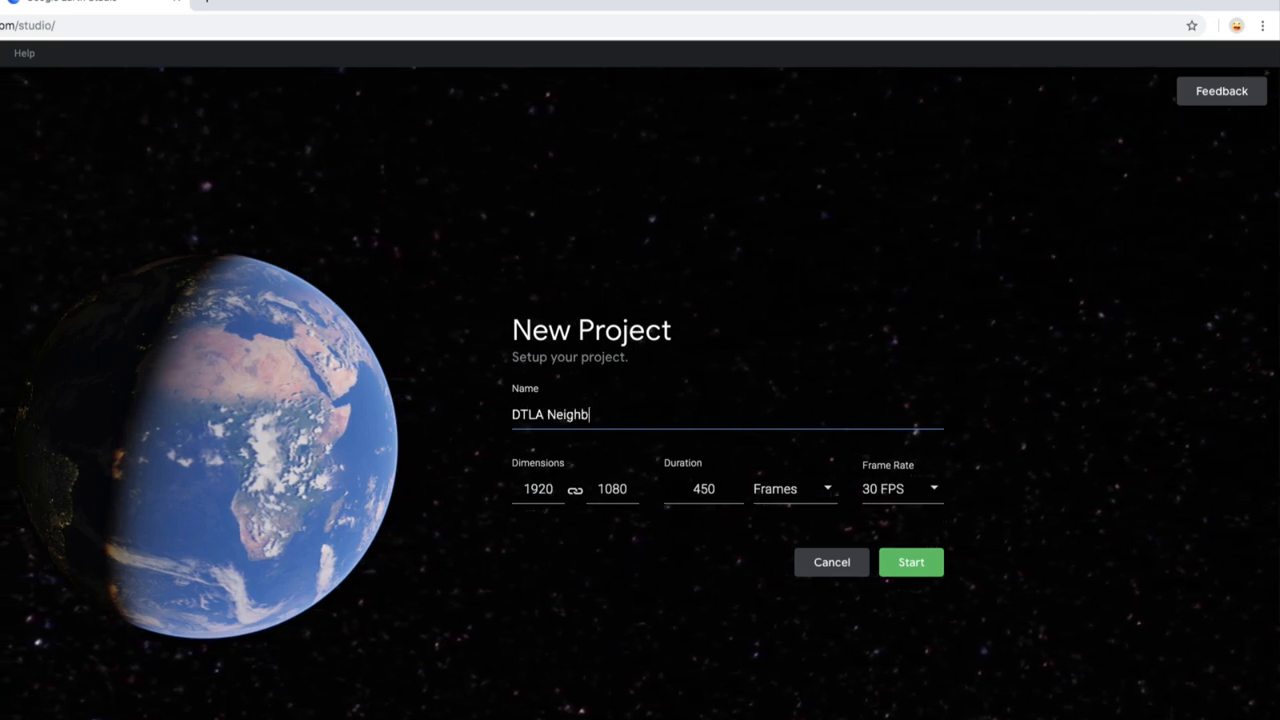
{"action": "type", "text": "orhood"}
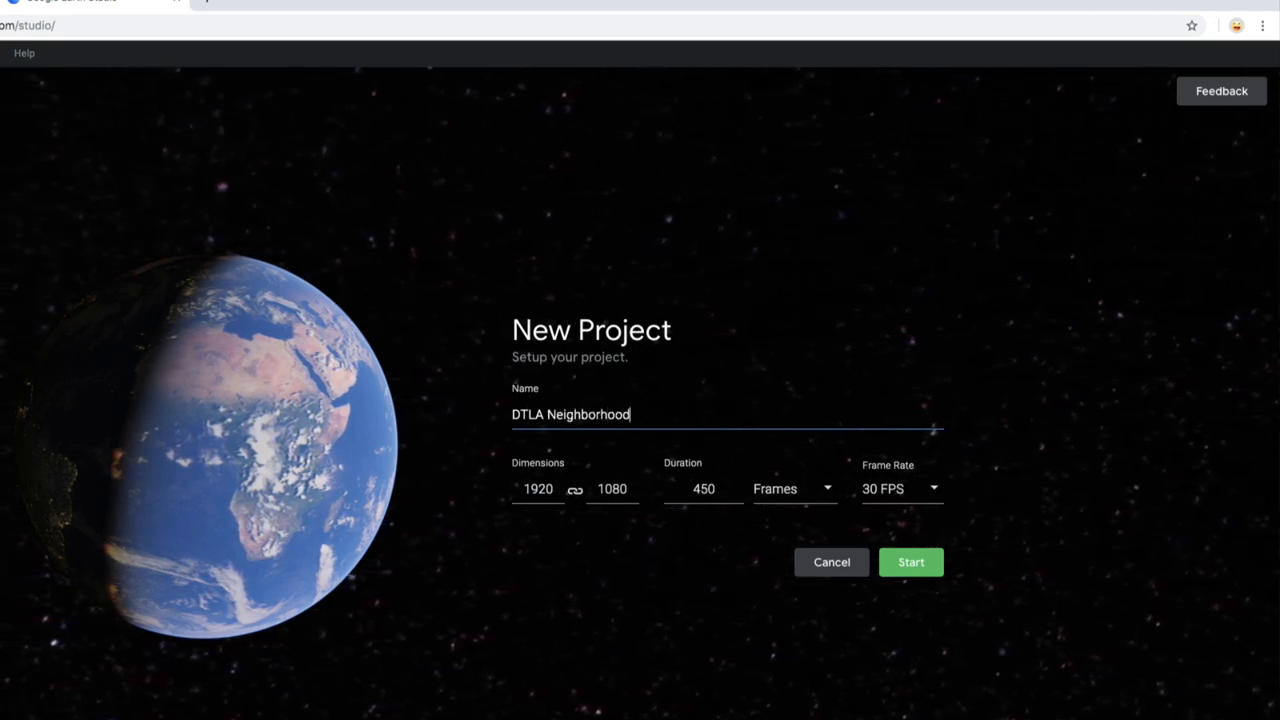
{"action": "double_click", "coordinate": [703, 489]}
{"action": "type", "text": "480"}
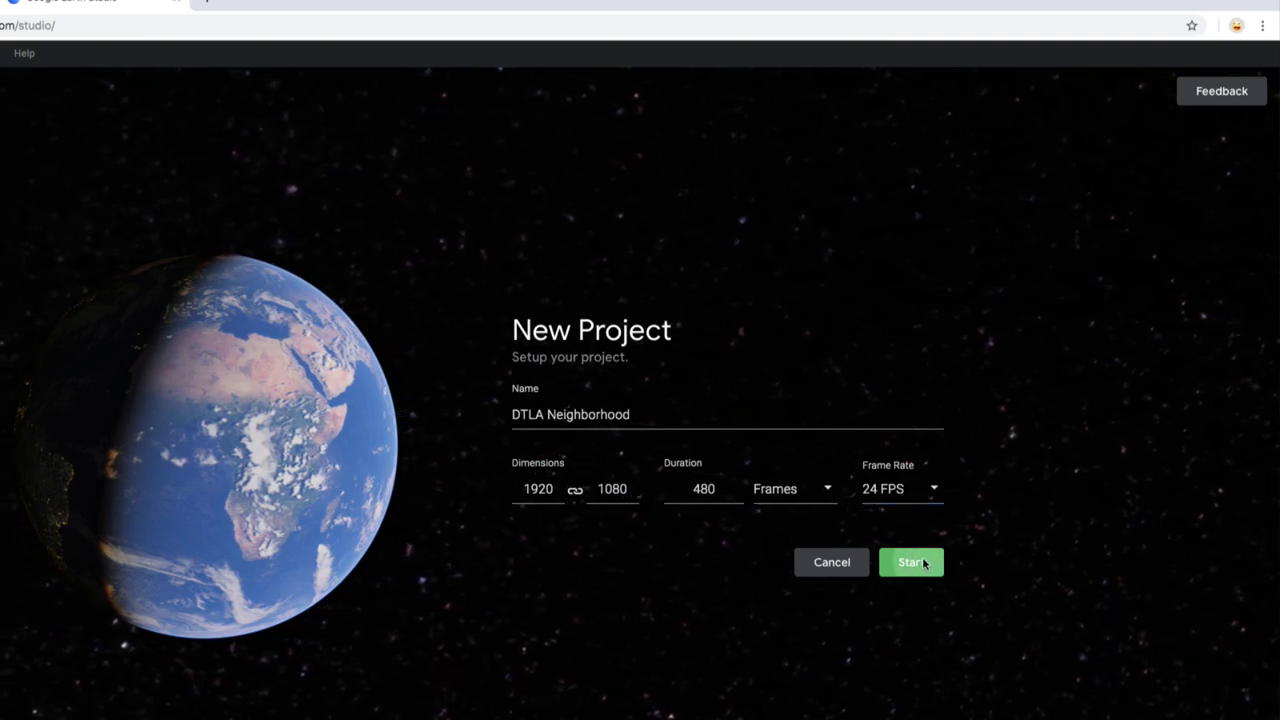
{"action": "left_click", "coordinate": [910, 562]}
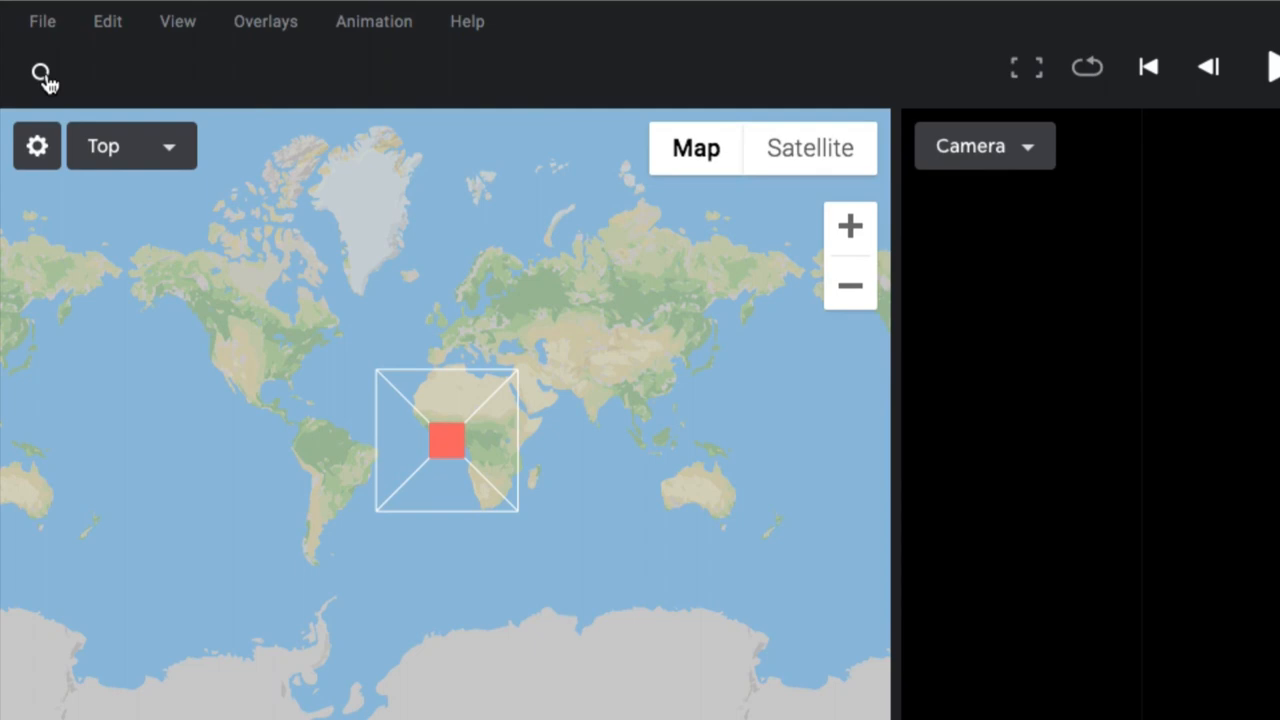
Step: Fly the camera to Los Angeles, CA and nudge it over downtown
{"action": "type", "text": "los angele"}
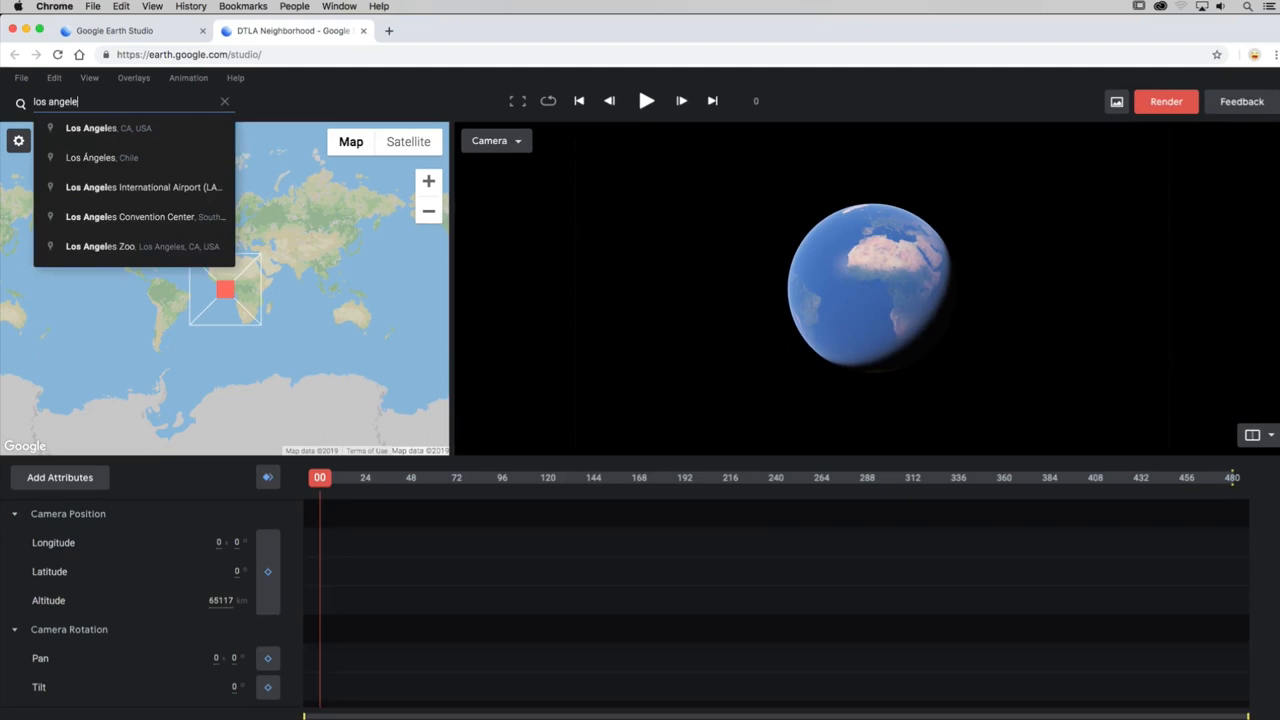
{"action": "left_click", "coordinate": [95, 128]}
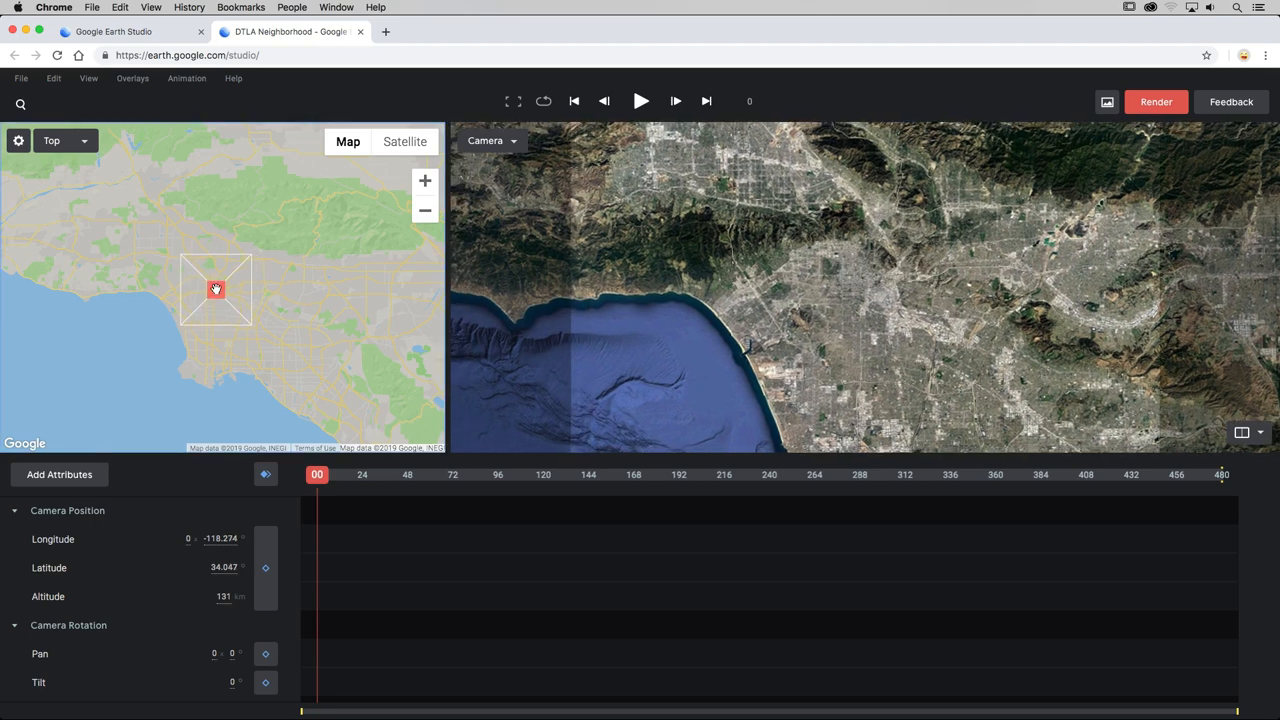
{"action": "left_click_drag", "start_coordinate": [216, 290], "coordinate": [219, 291]}
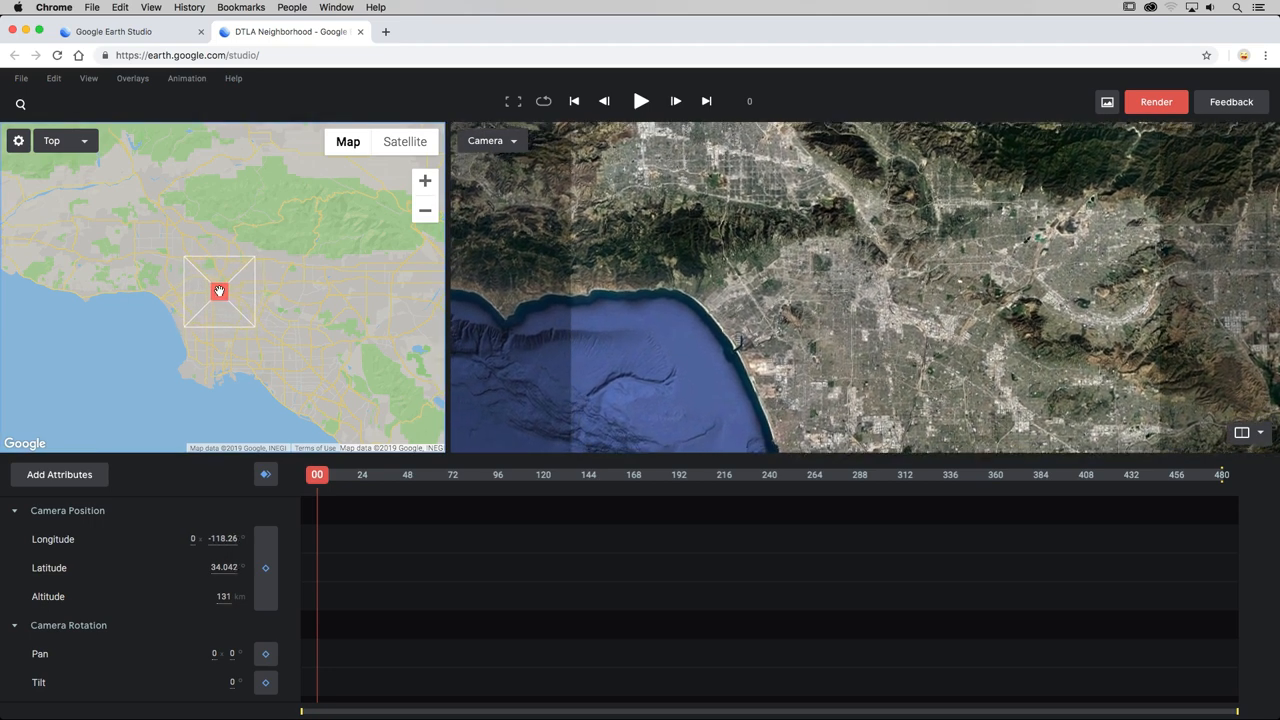
{"action": "left_click_drag", "start_coordinate": [219, 291], "coordinate": [226, 298]}
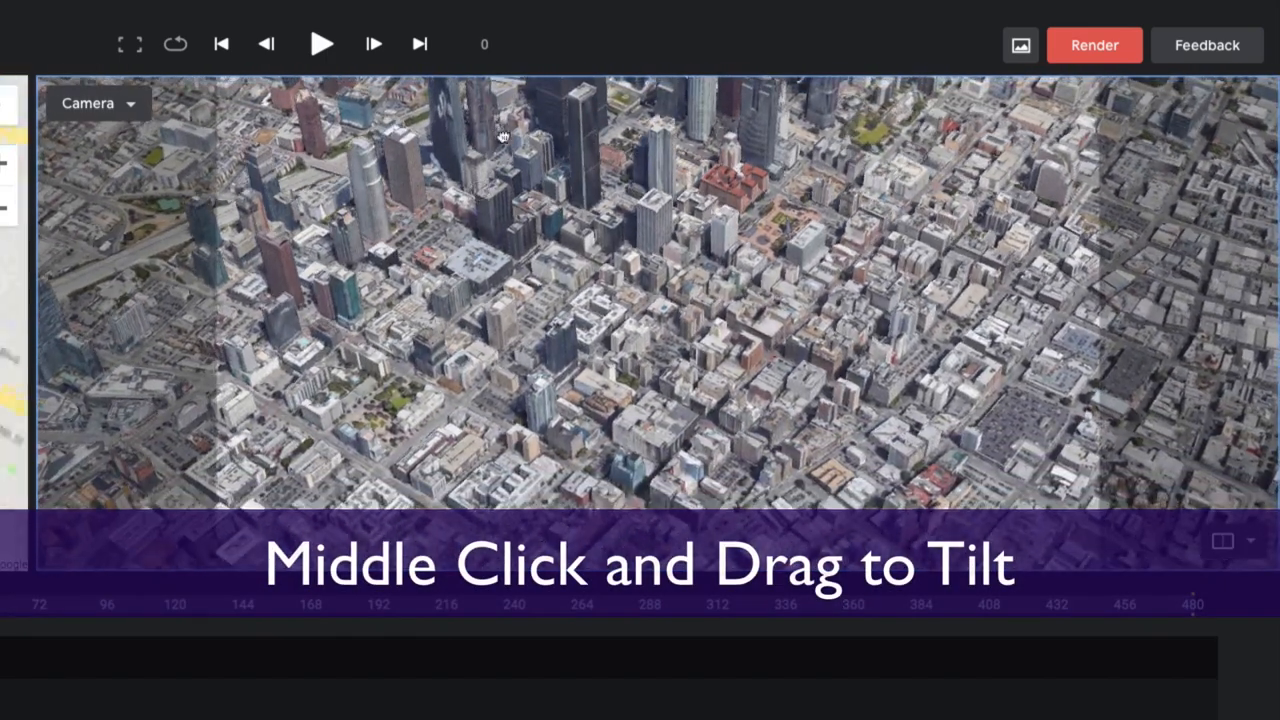
Step: Tilt the camera obliquely over the downtown skyscrapers and bring up the Viewport Mask settings
{"action": "left_click_drag", "start_coordinate": [503, 137], "coordinate": [610, 275]}
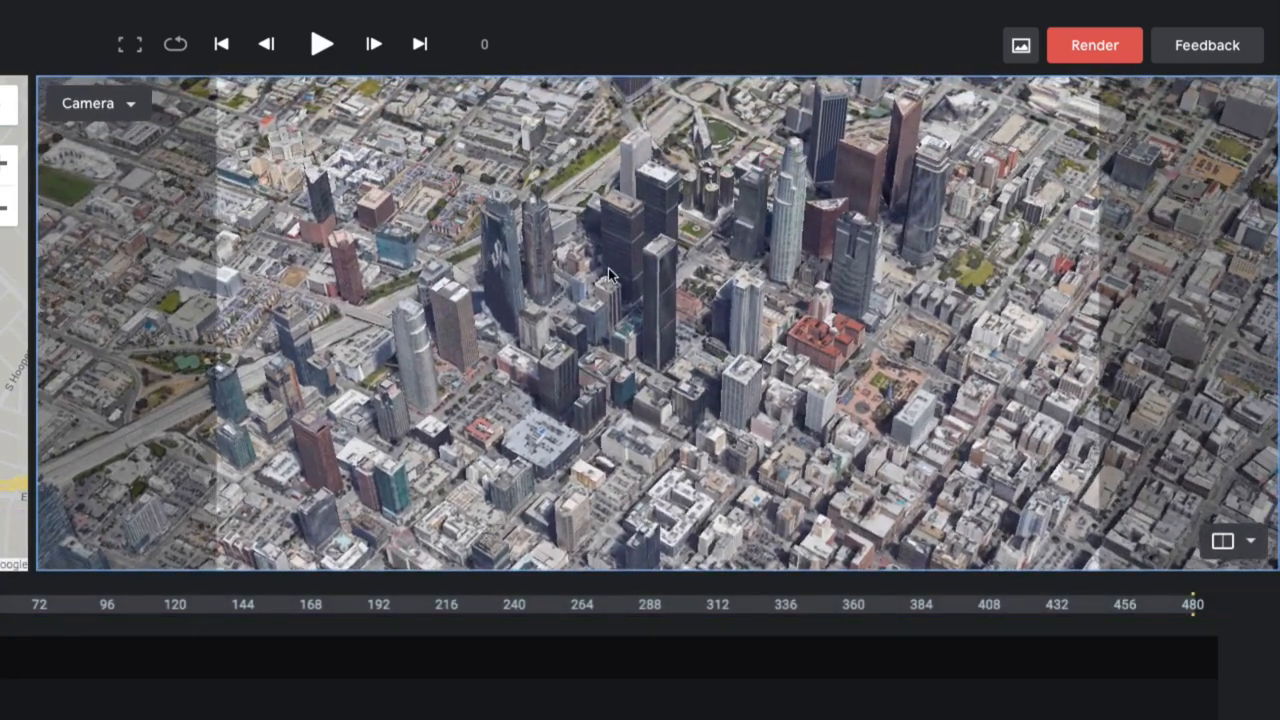
{"action": "left_click_drag", "start_coordinate": [610, 275], "coordinate": [700, 235]}
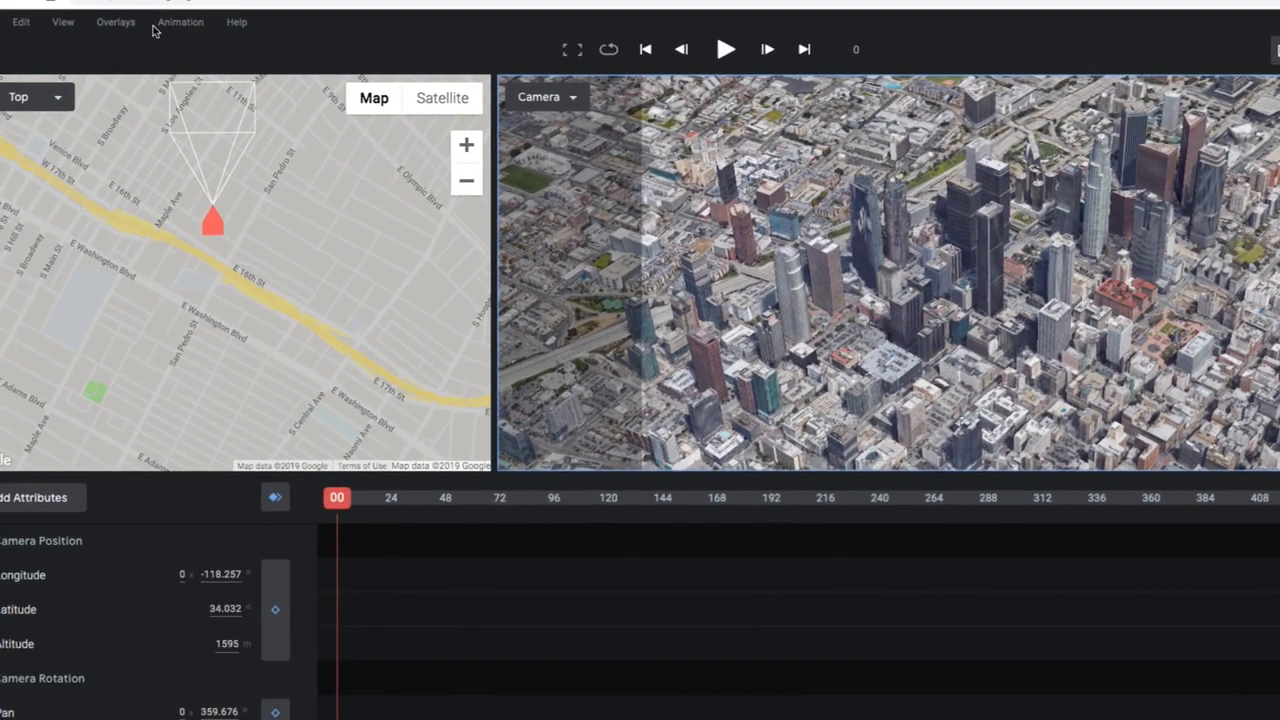
{"action": "left_click", "coordinate": [62, 22]}
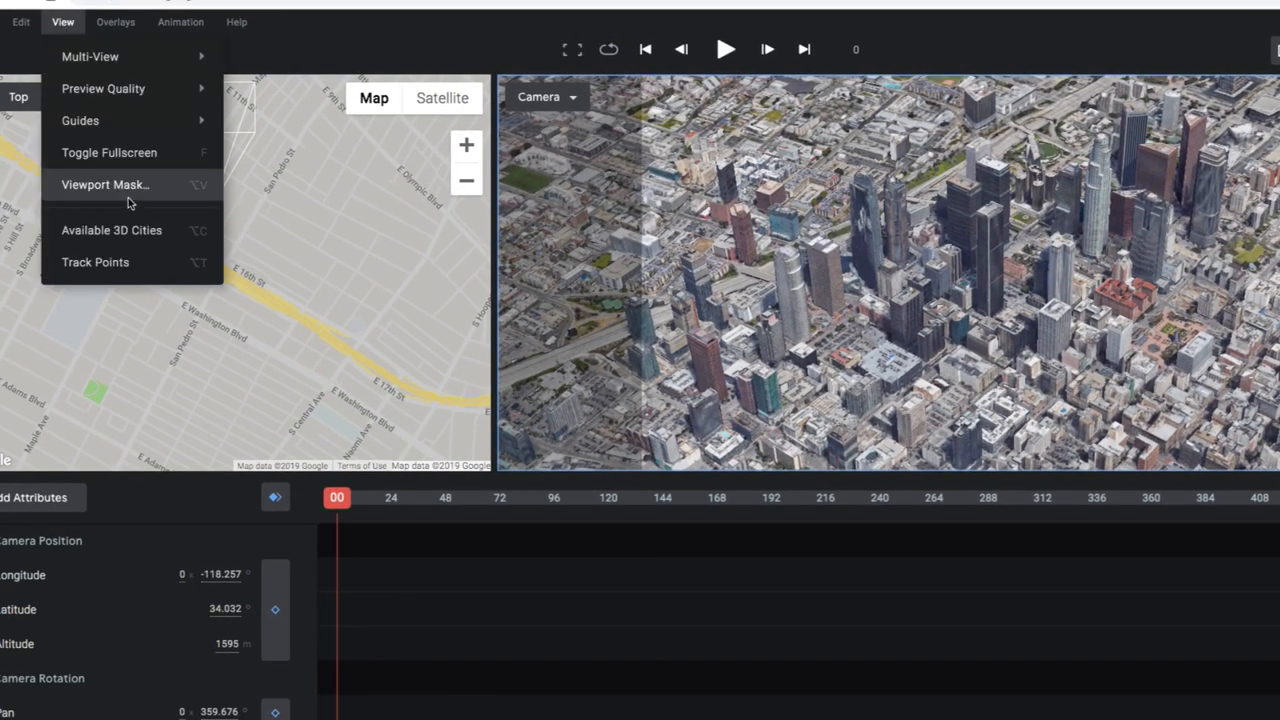
{"action": "left_click", "coordinate": [105, 184]}
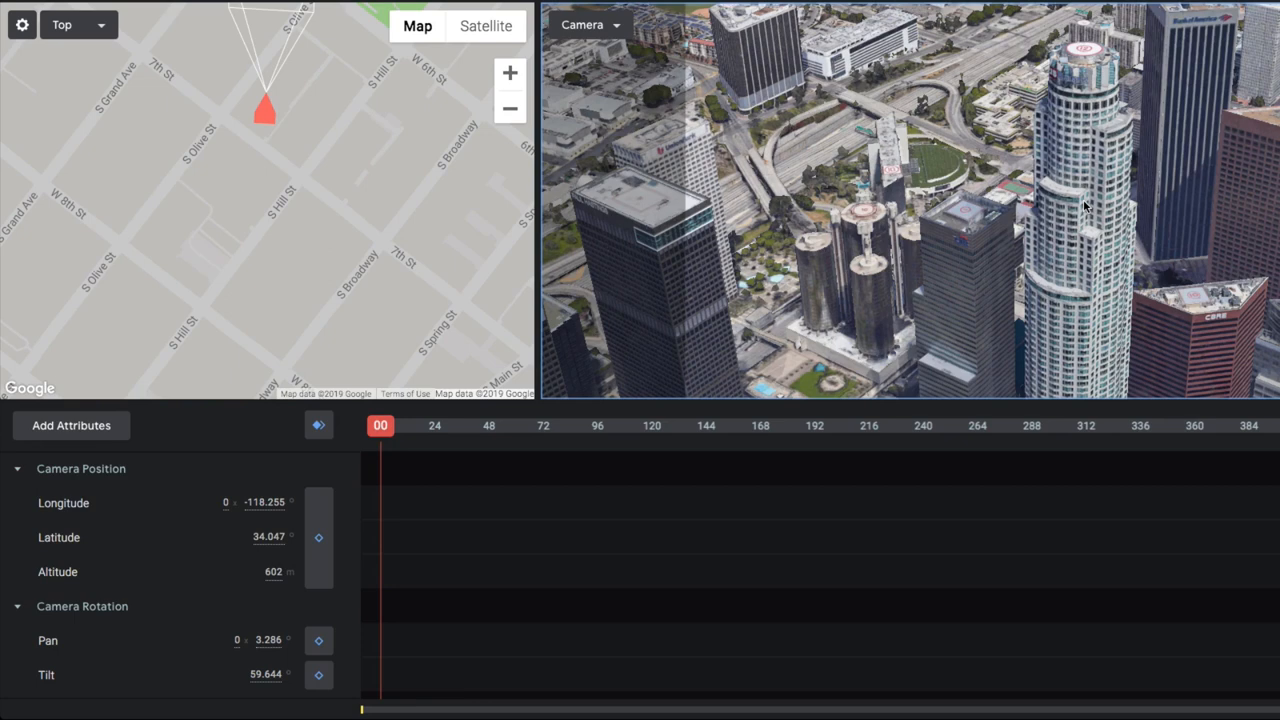
{"action": "mouse_move", "coordinate": [318, 503]}
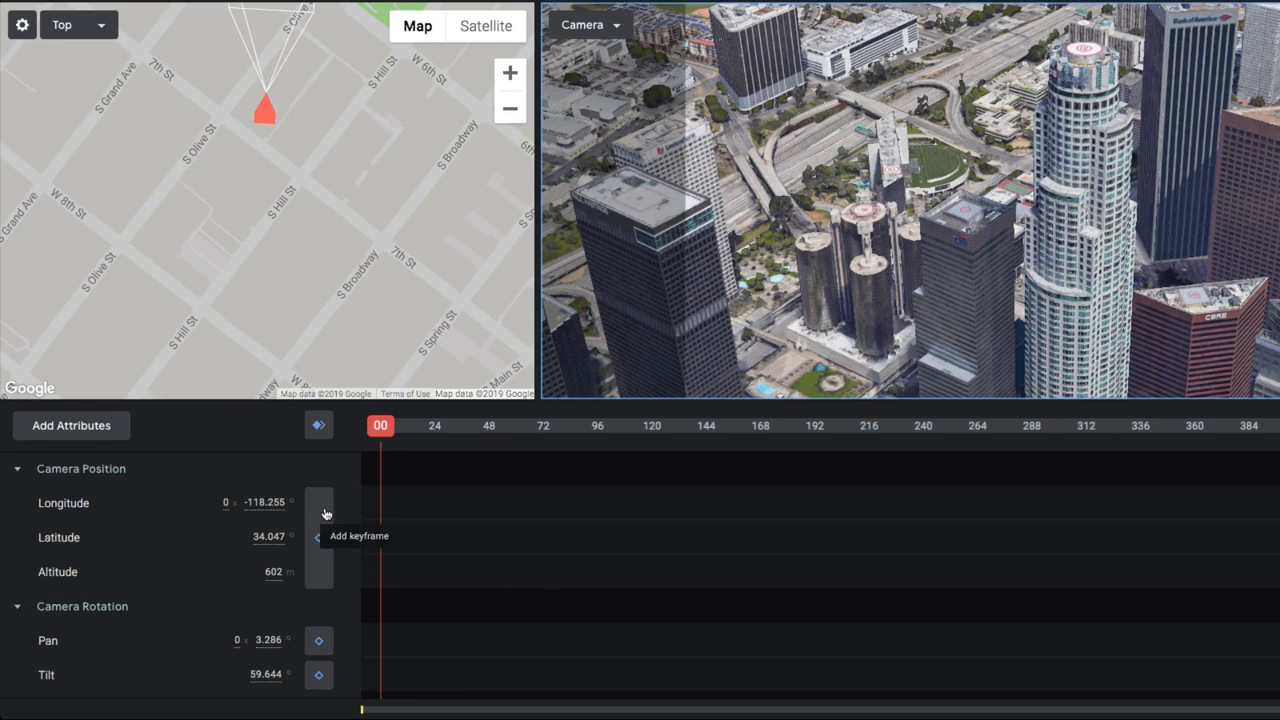
Step: Keyframe the camera position and all camera attributes at frame 0
{"action": "left_click", "coordinate": [318, 503]}
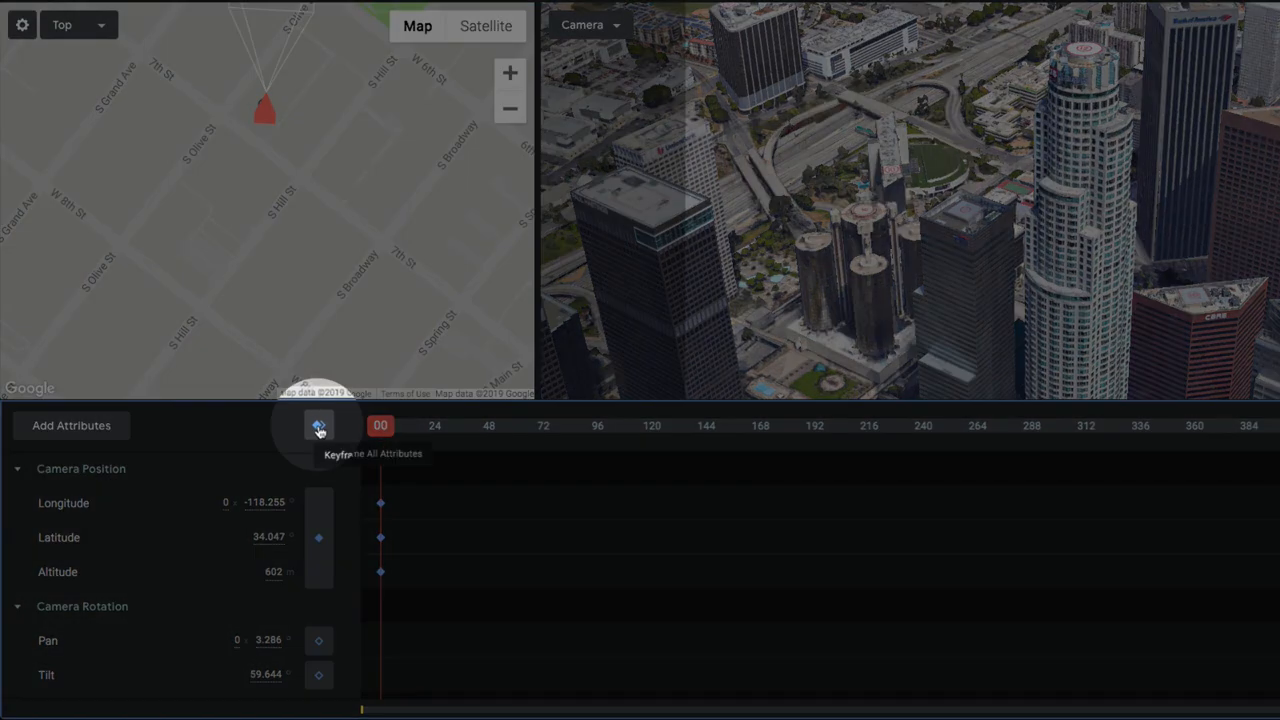
{"action": "left_click", "coordinate": [320, 426]}
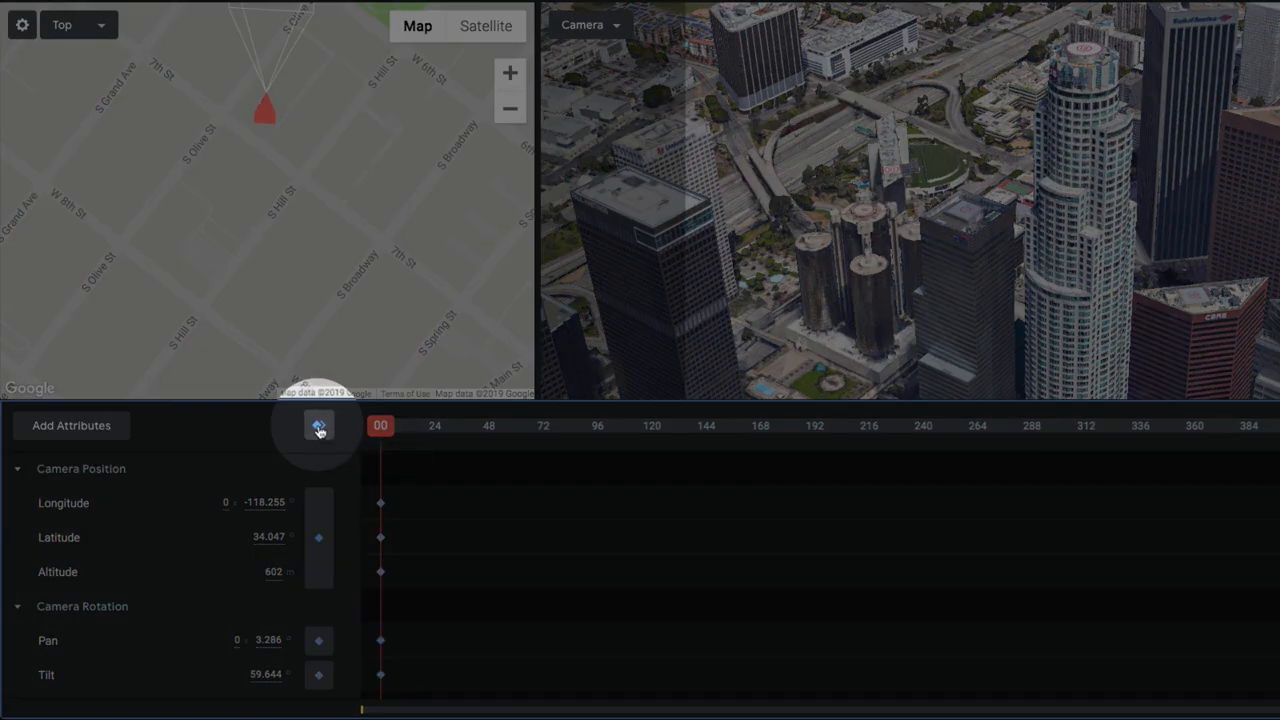
{"action": "left_click", "coordinate": [318, 425]}
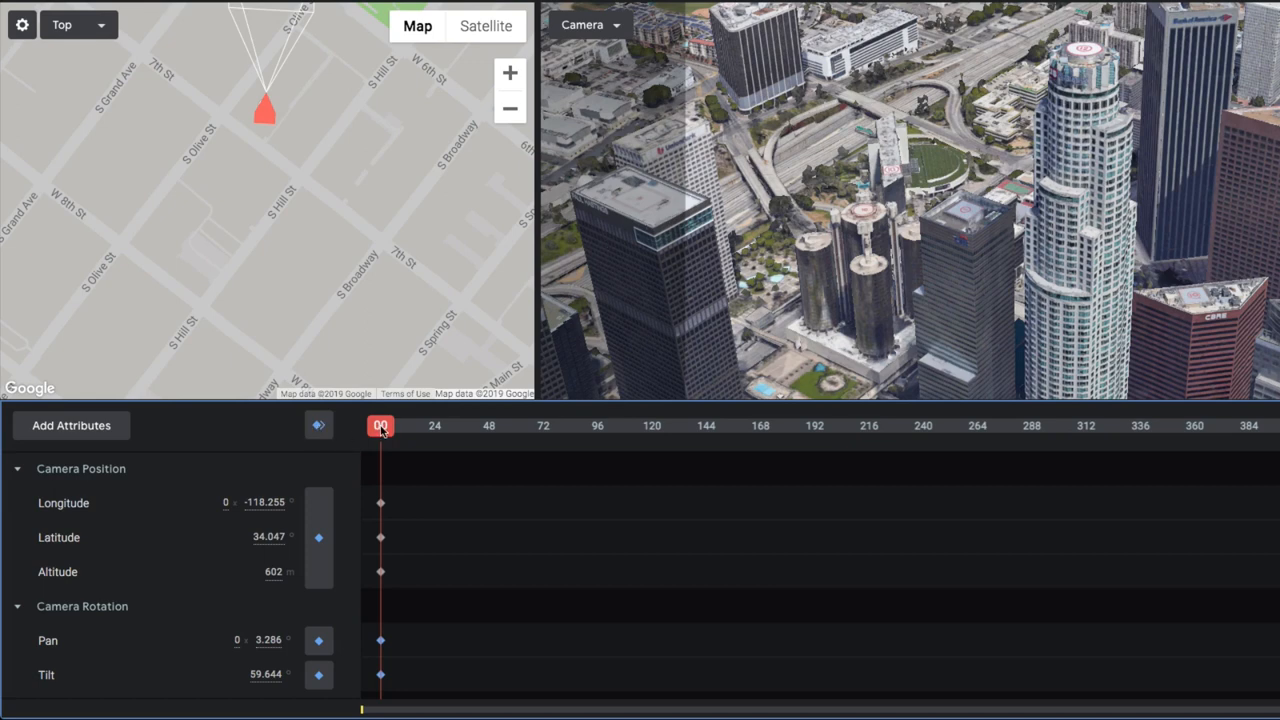
Step: Keyframe all five camera attributes at frame 72 with the camera at 622 m
{"action": "left_click", "coordinate": [543, 426]}
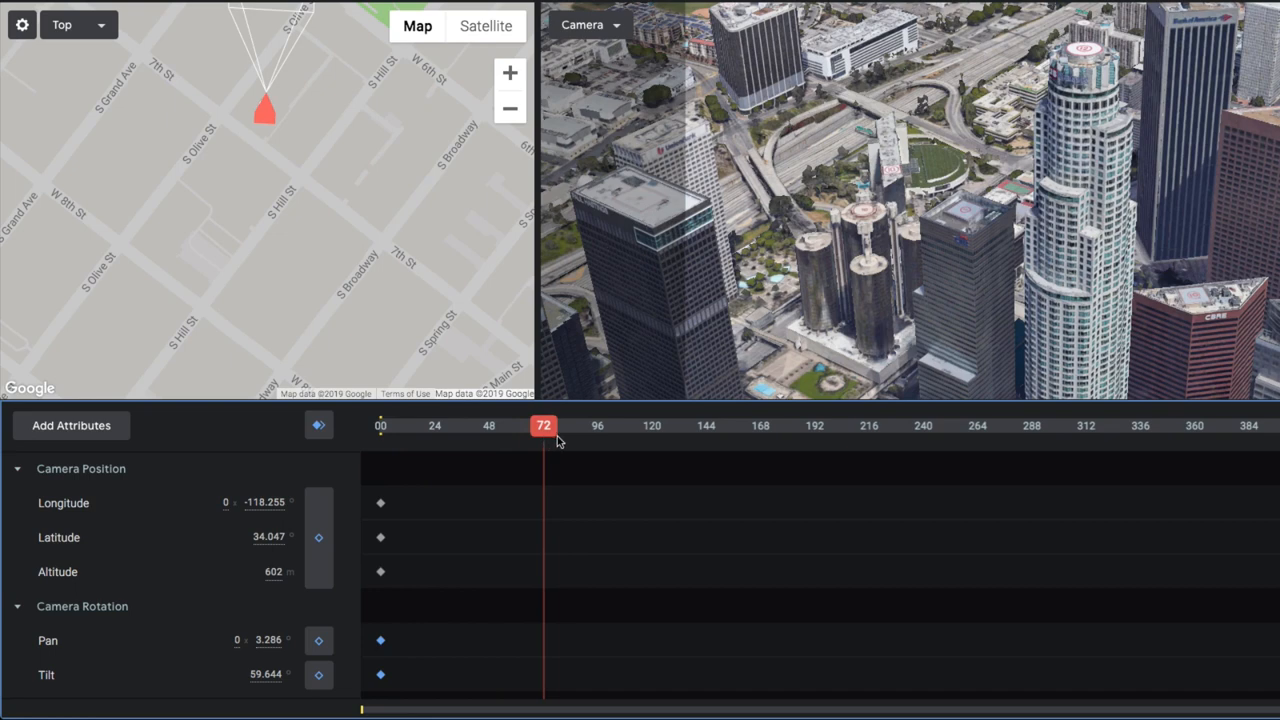
{"action": "mouse_move", "coordinate": [995, 265]}
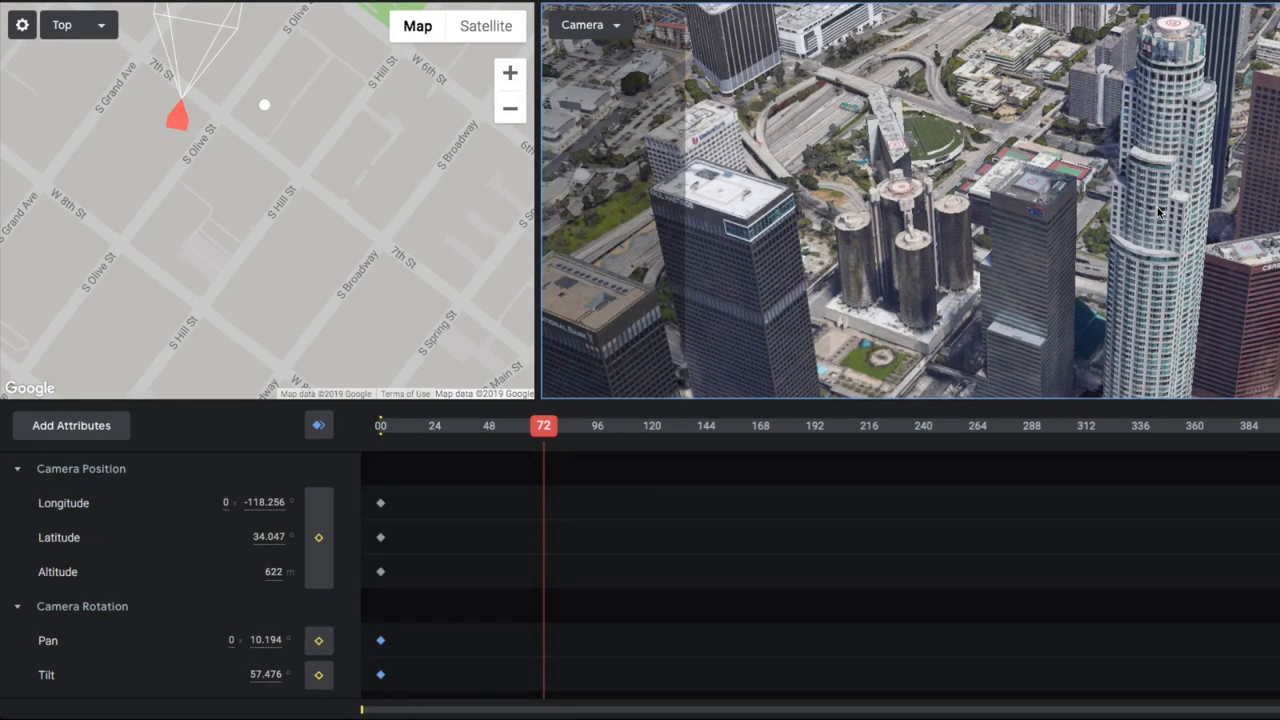
{"action": "mouse_move", "coordinate": [998, 565]}
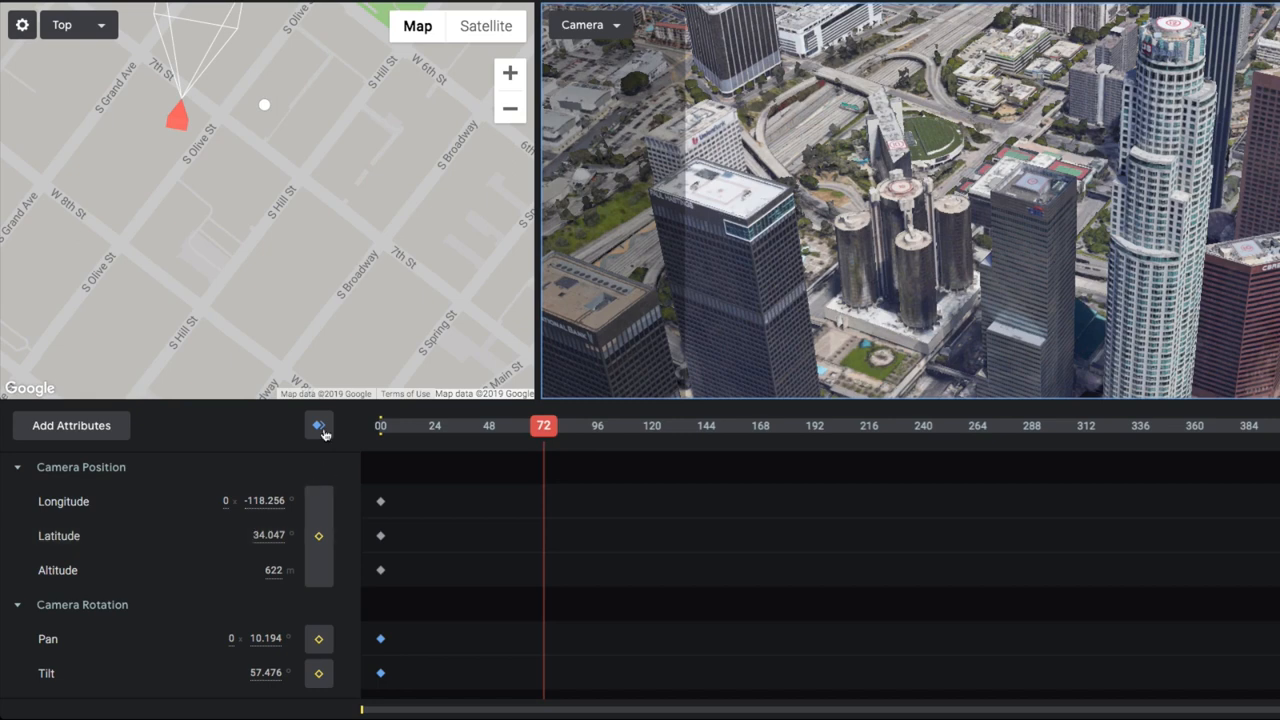
{"action": "left_click", "coordinate": [318, 426]}
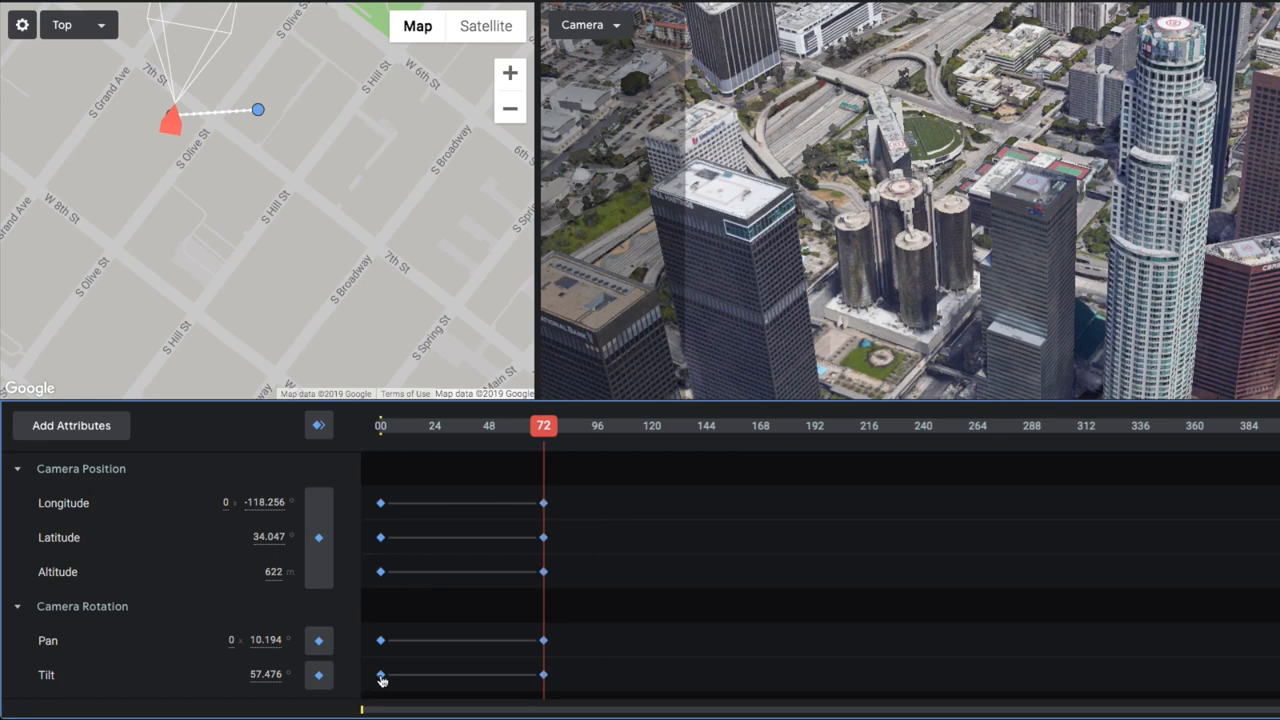
Step: Apply Ease In/Out to the frame 0 and 72 keyframes and shape the easing curve
{"action": "right_click", "coordinate": [380, 675]}
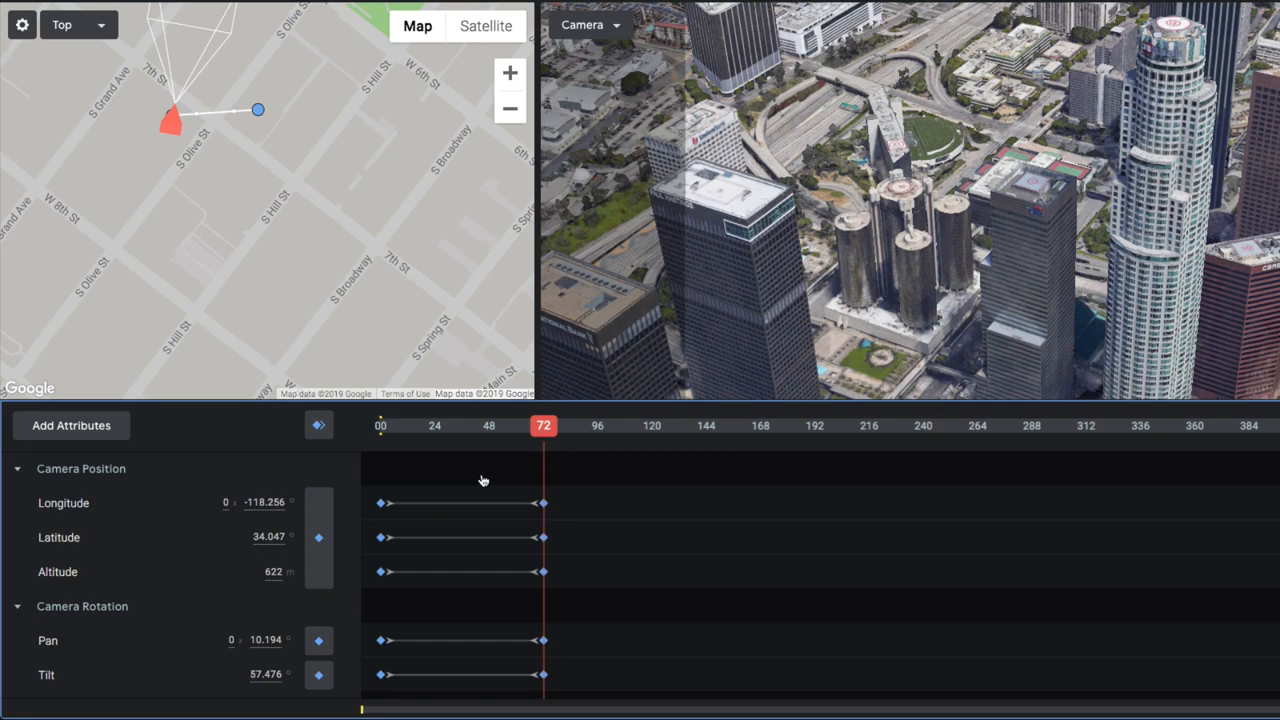
{"action": "left_click", "coordinate": [63, 503]}
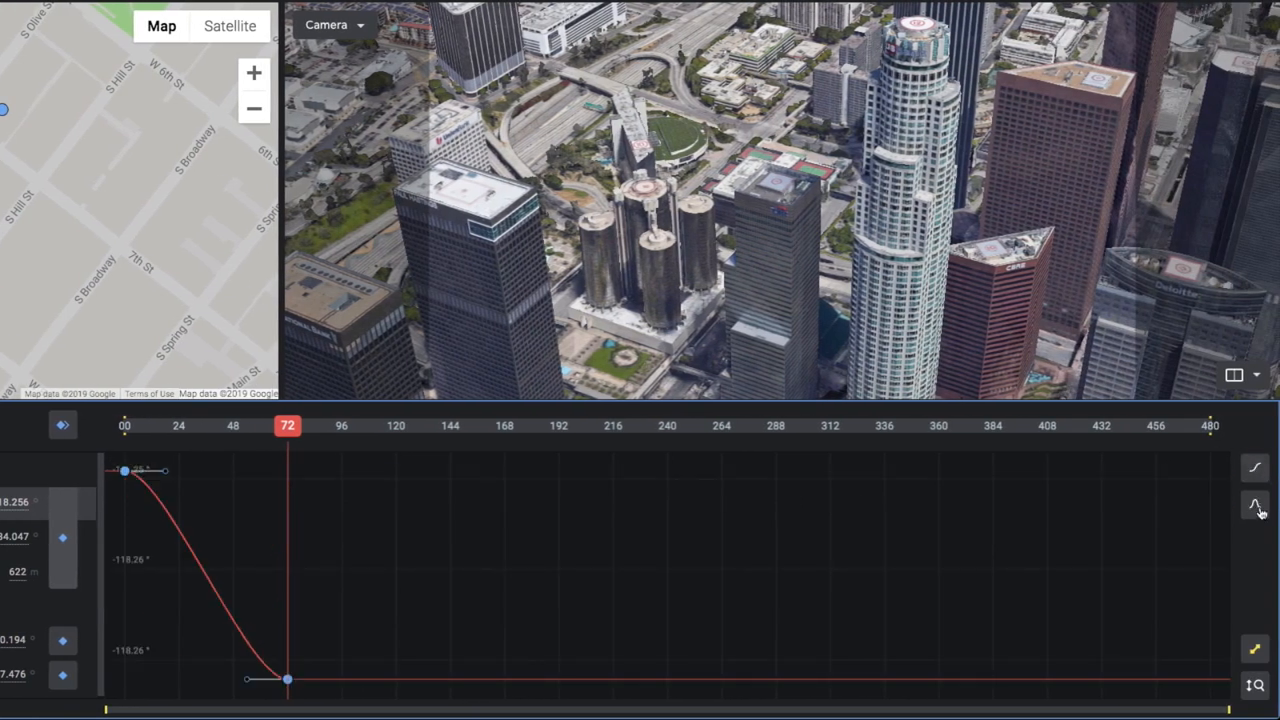
{"action": "left_click", "coordinate": [1255, 502]}
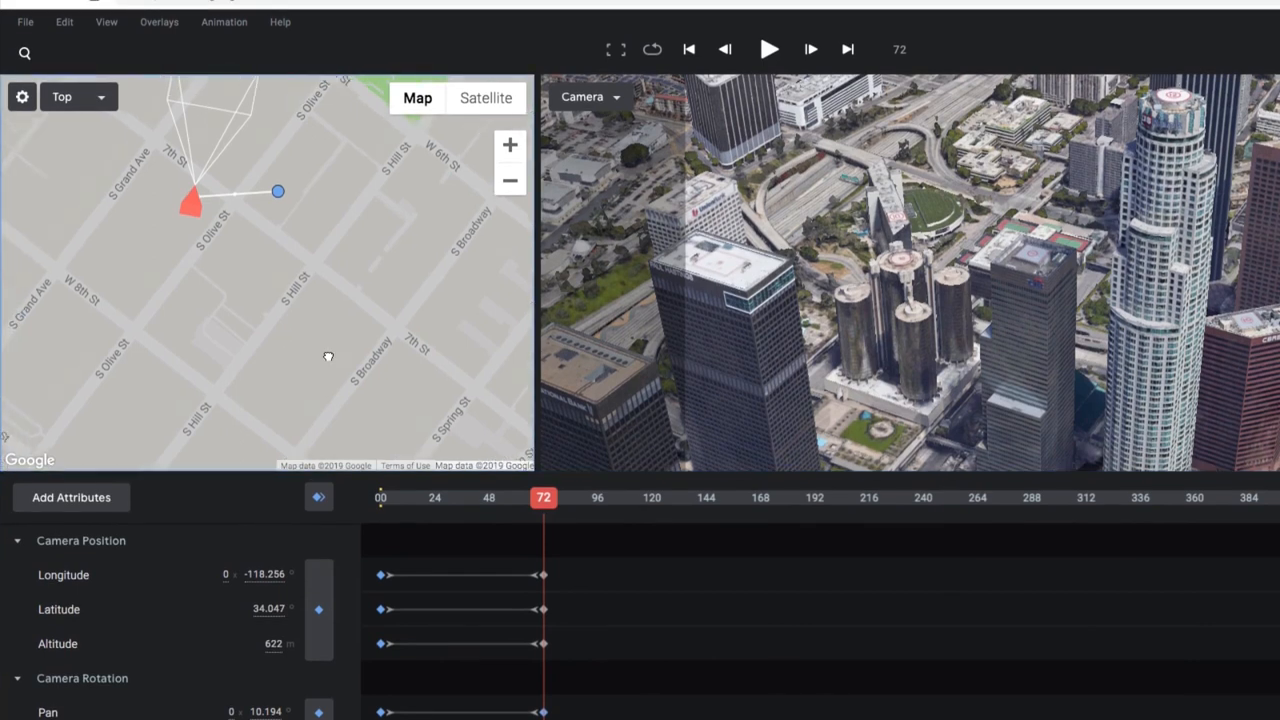
Step: Pan the map, expand Camera Target, and keyframe its Influence at 0% on frame 72
{"action": "left_click_drag", "start_coordinate": [328, 356], "coordinate": [385, 421]}
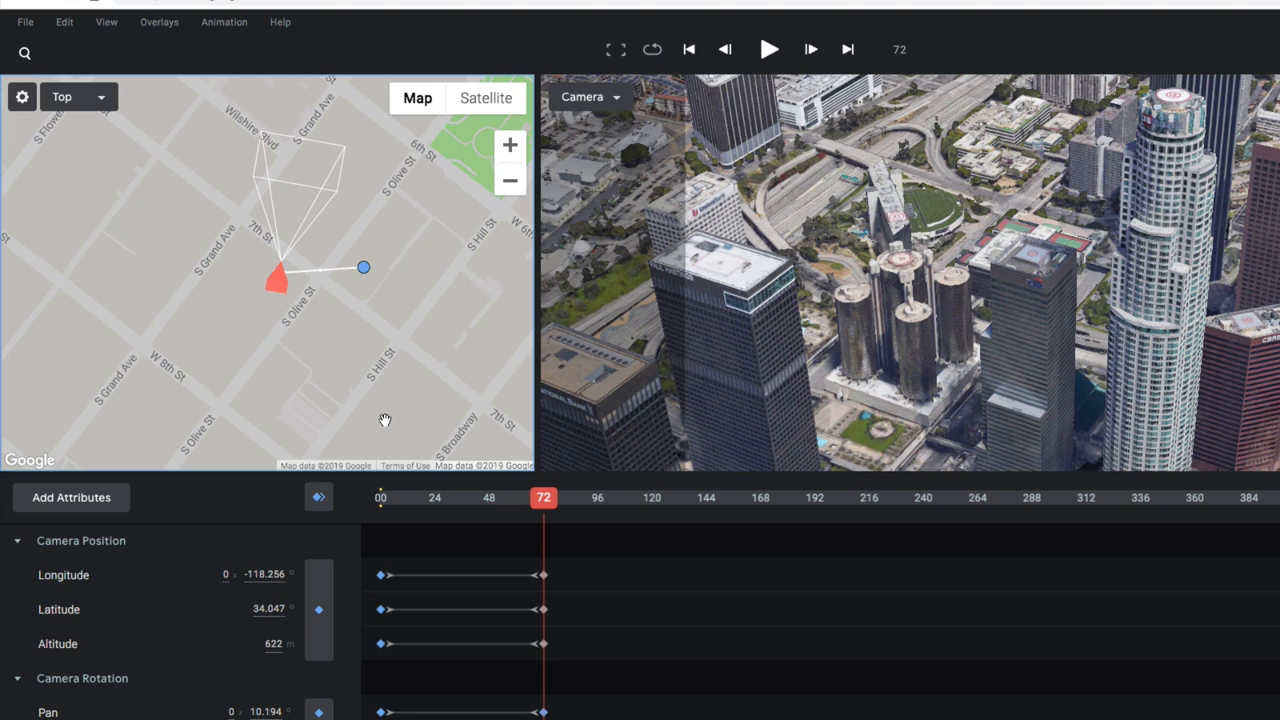
{"action": "mouse_move", "coordinate": [232, 190]}
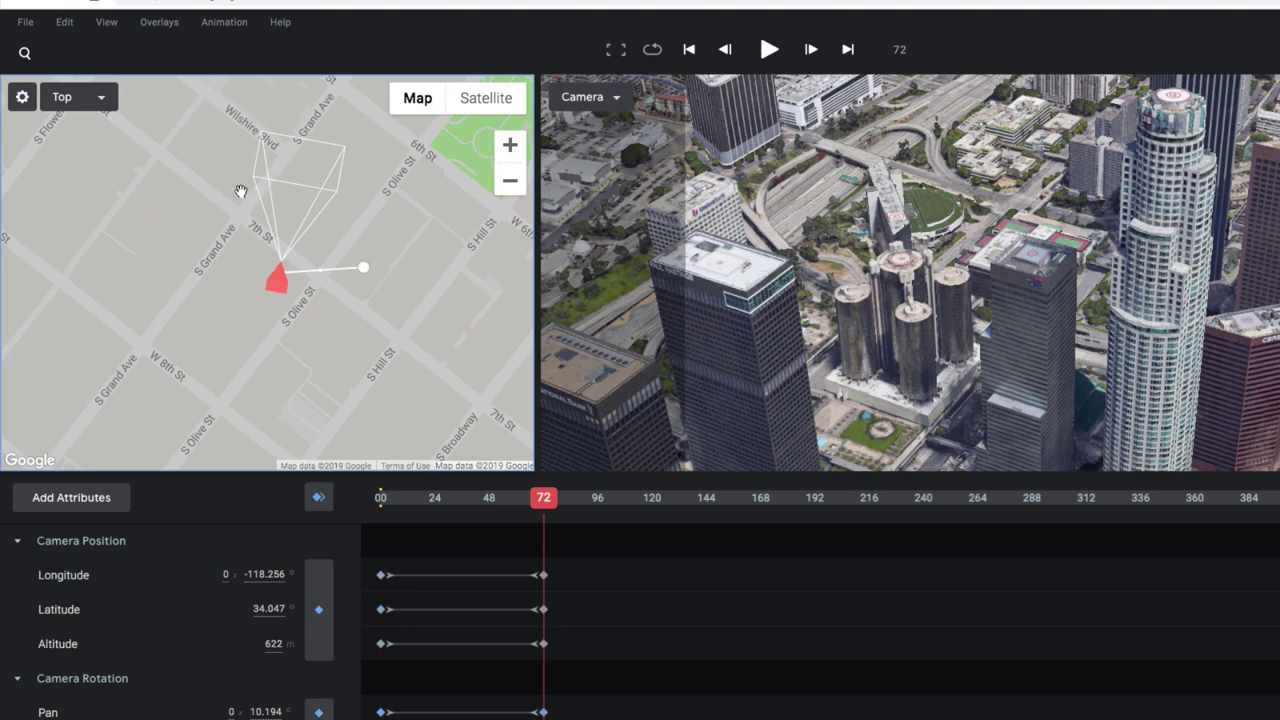
{"action": "mouse_move", "coordinate": [273, 210]}
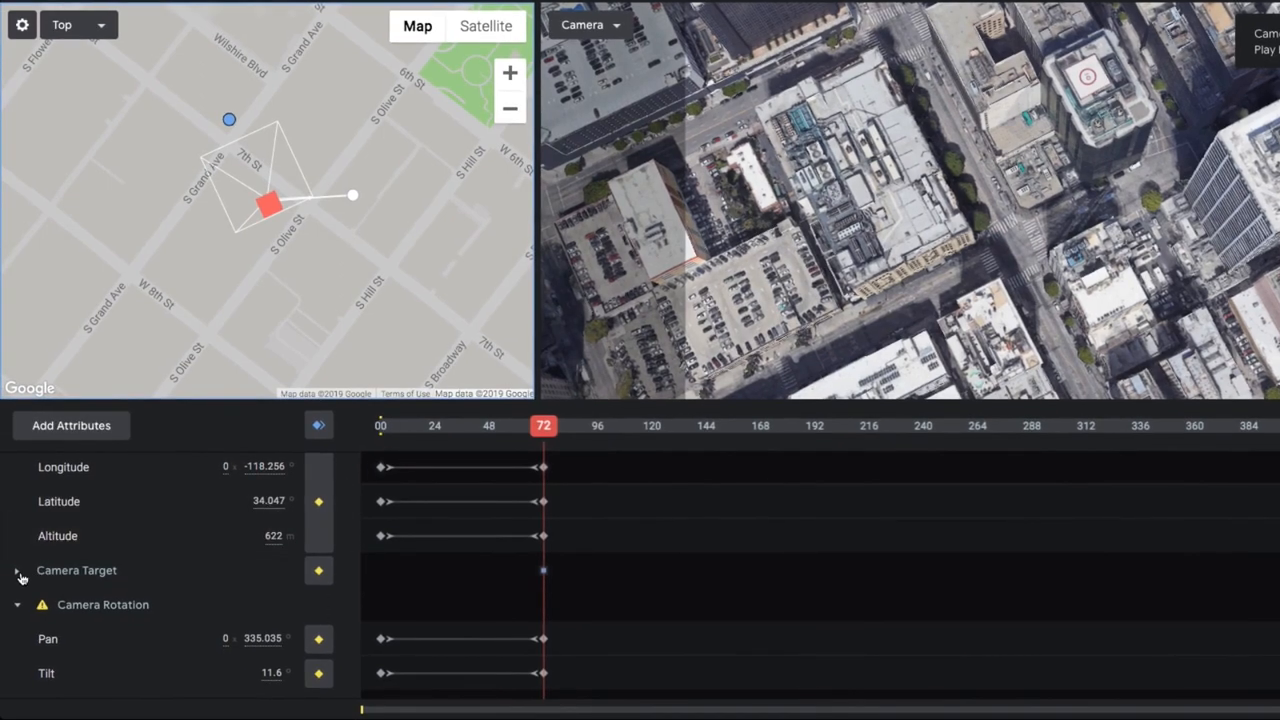
{"action": "left_click", "coordinate": [18, 570]}
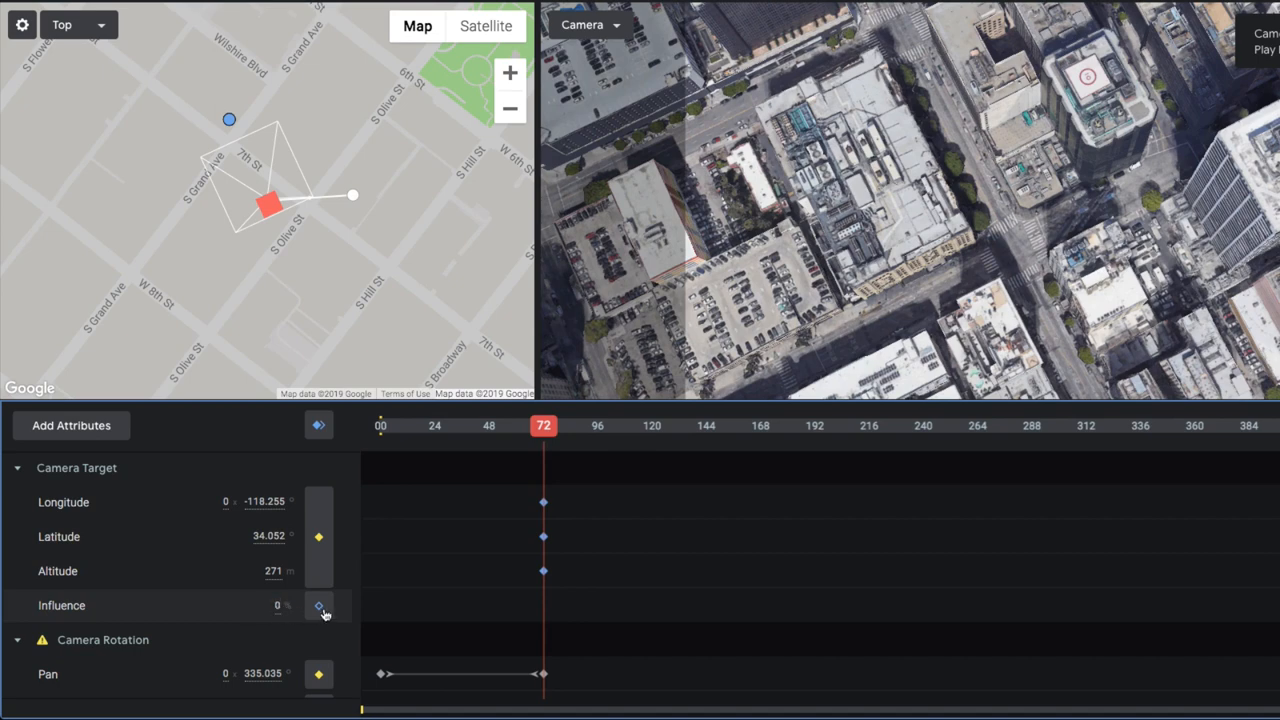
{"action": "left_click", "coordinate": [319, 606]}
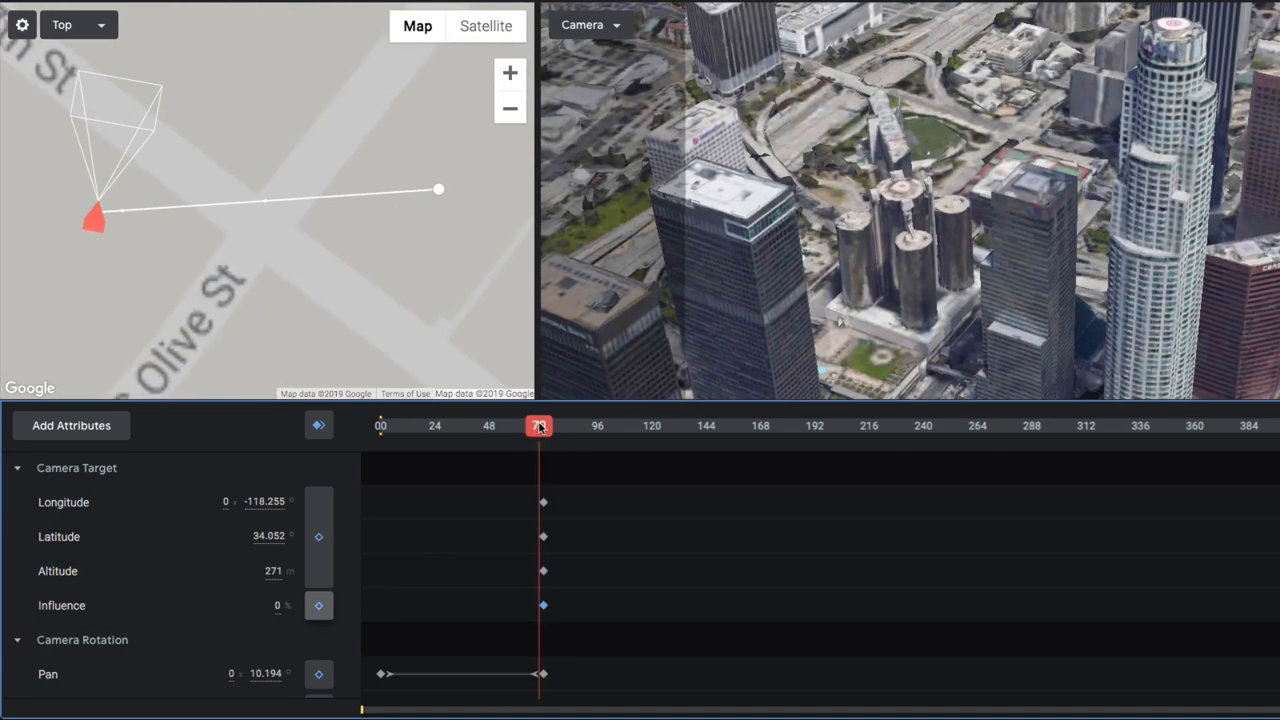
Step: Move the playhead to frame 96 and pull the camera back above the skyline
{"action": "left_click_drag", "start_coordinate": [540, 425], "coordinate": [589, 425]}
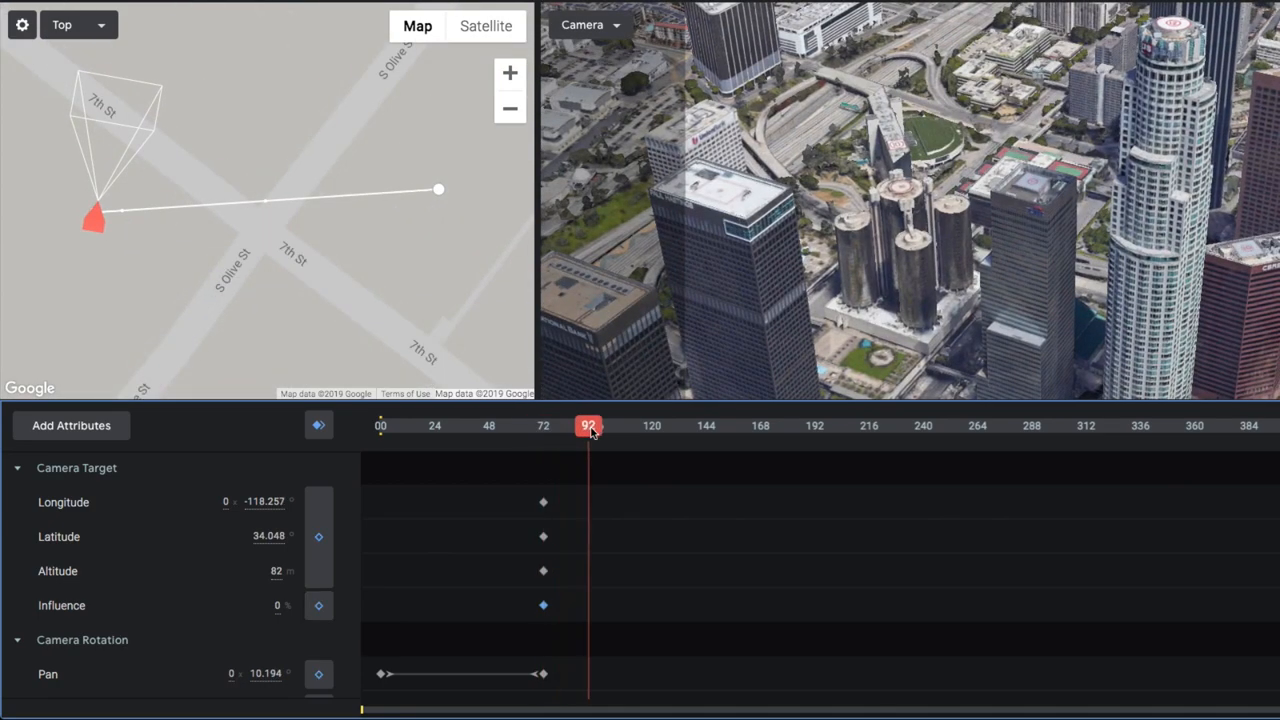
{"action": "left_click_drag", "start_coordinate": [588, 425], "coordinate": [598, 425]}
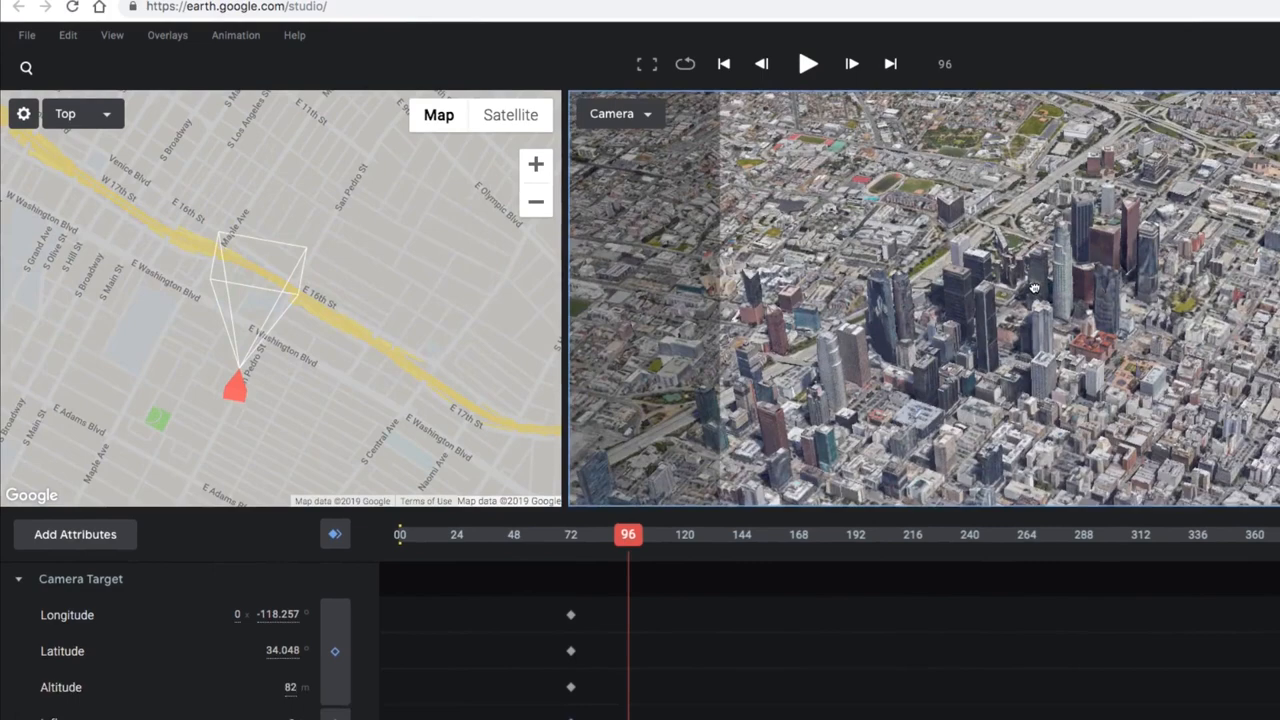
{"action": "scroll", "scroll_direction": "down", "scroll_amount": 3}
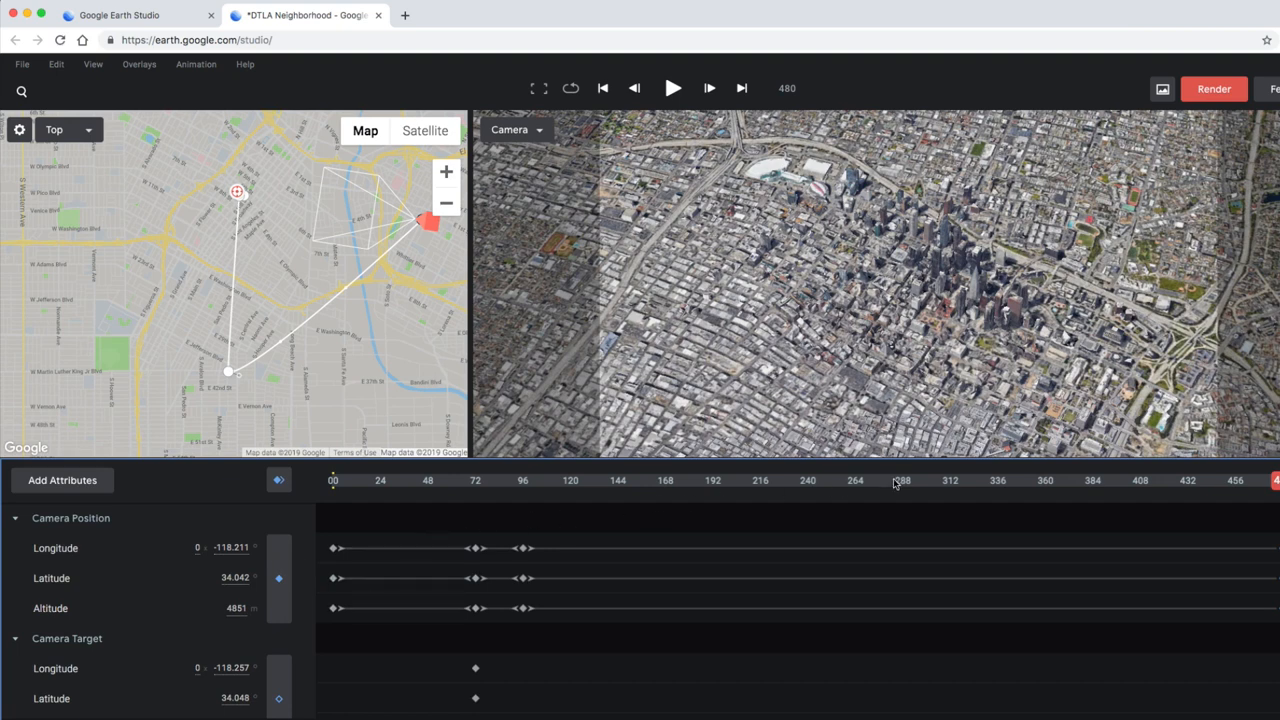
Step: At frame 288, move the camera southeast to 4851 m and keyframe its position
{"action": "left_click", "coordinate": [892, 480]}
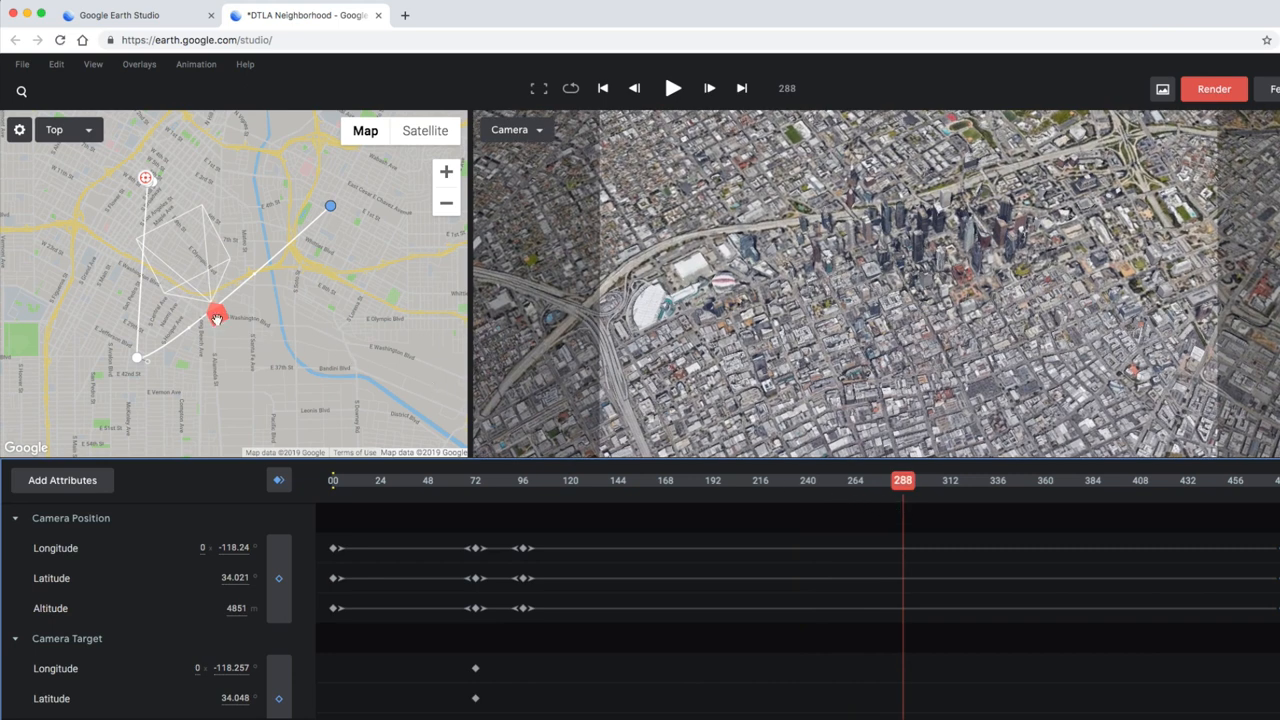
{"action": "left_click_drag", "start_coordinate": [218, 313], "coordinate": [223, 328]}
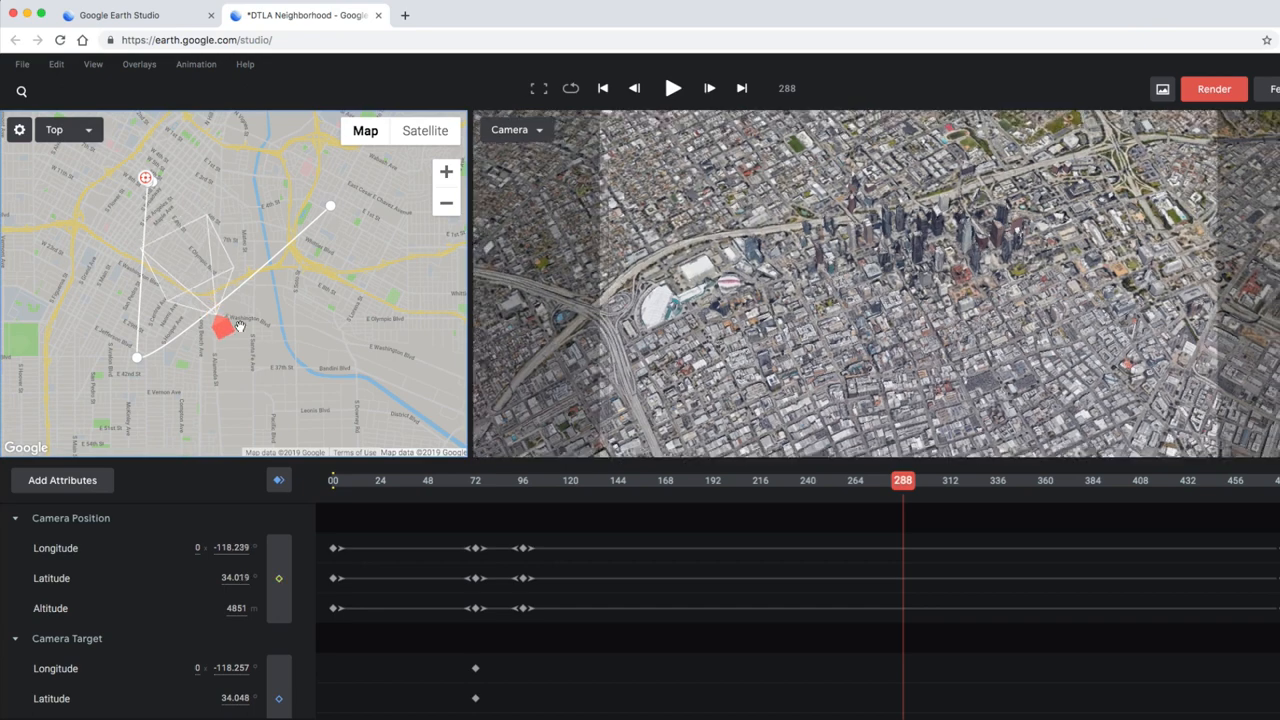
{"action": "left_click_drag", "start_coordinate": [238, 328], "coordinate": [260, 340]}
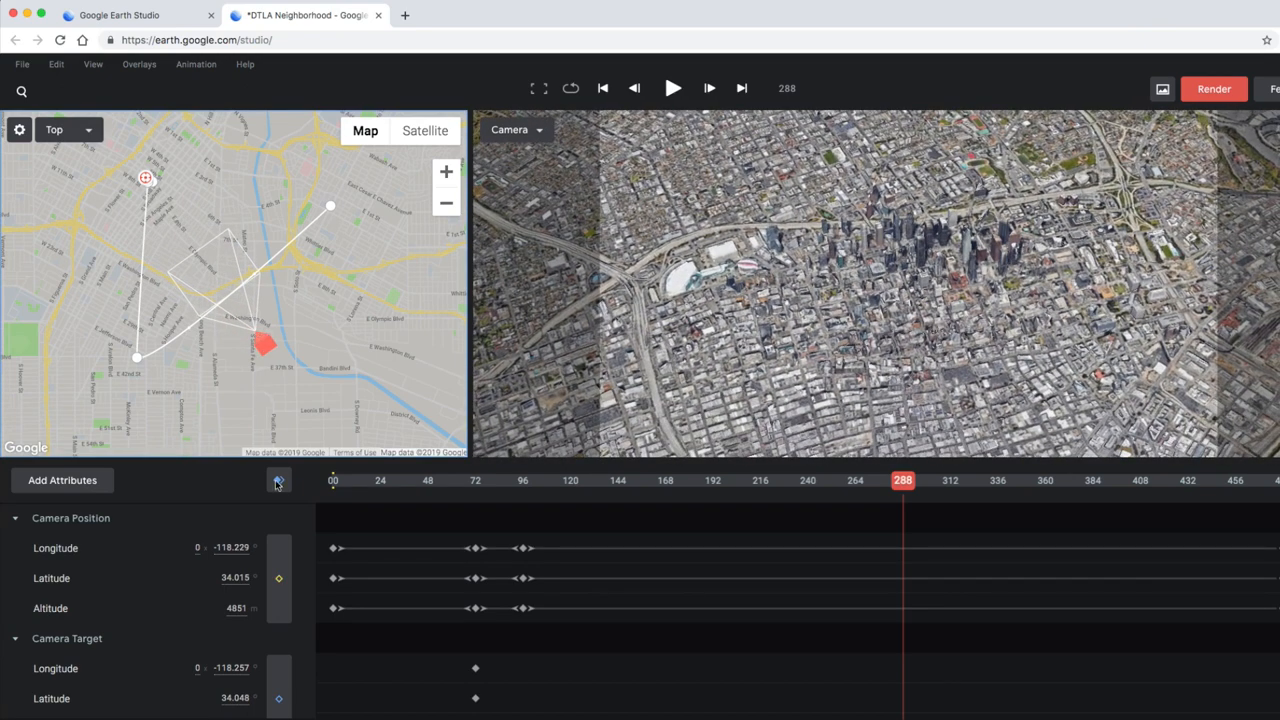
{"action": "left_click", "coordinate": [279, 549]}
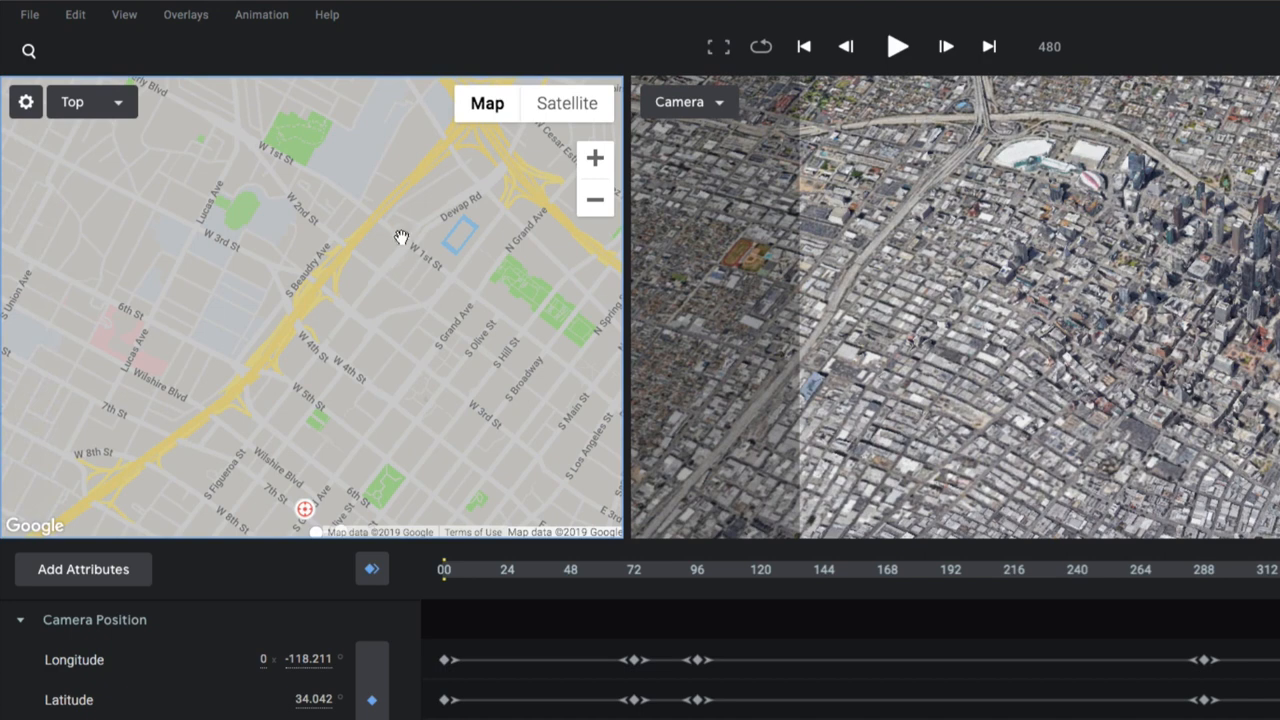
Step: Drop a track point at the 110 and 1st Street intersection and name it 110And1st
{"action": "right_click", "coordinate": [378, 218]}
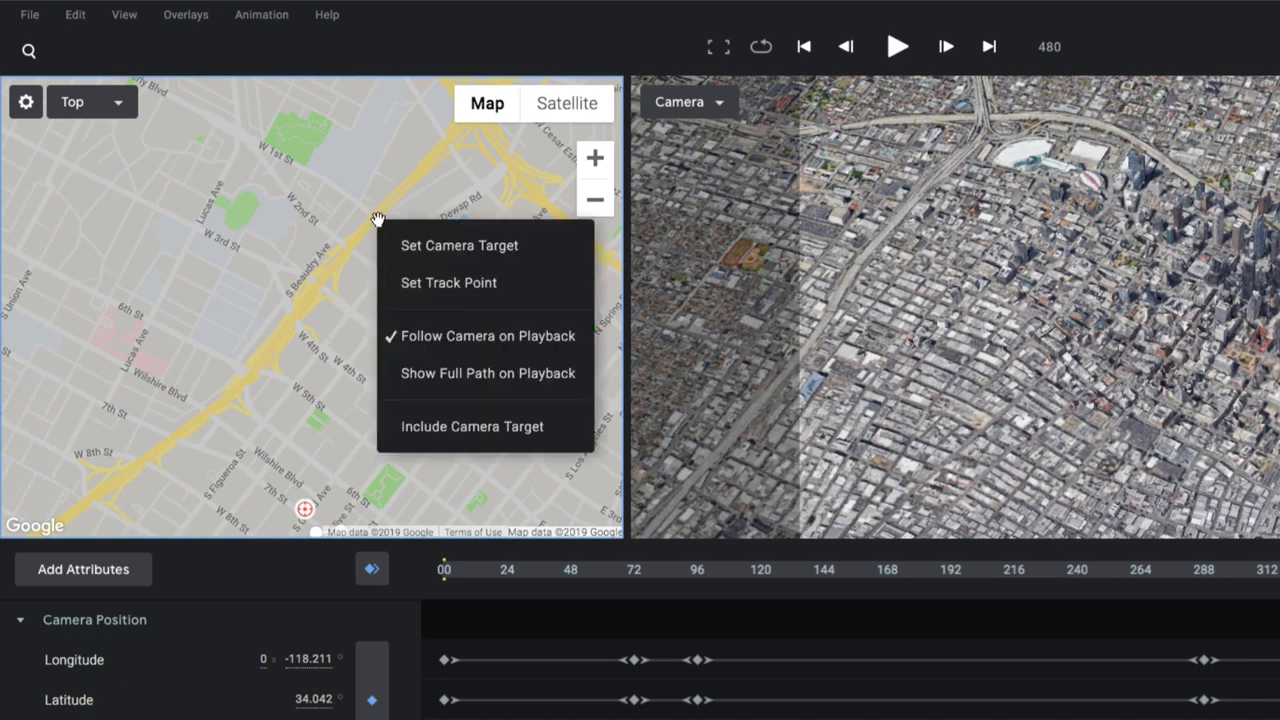
{"action": "left_click", "coordinate": [417, 283]}
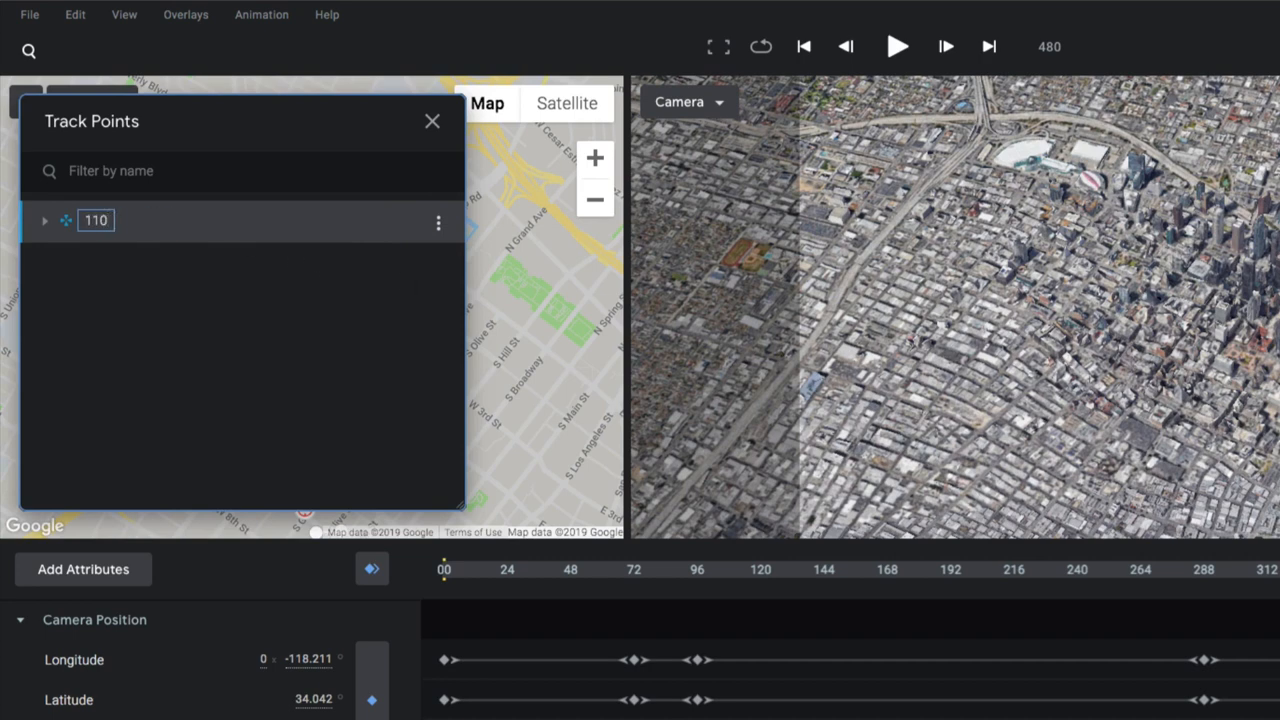
{"action": "type", "text": "And1st"}
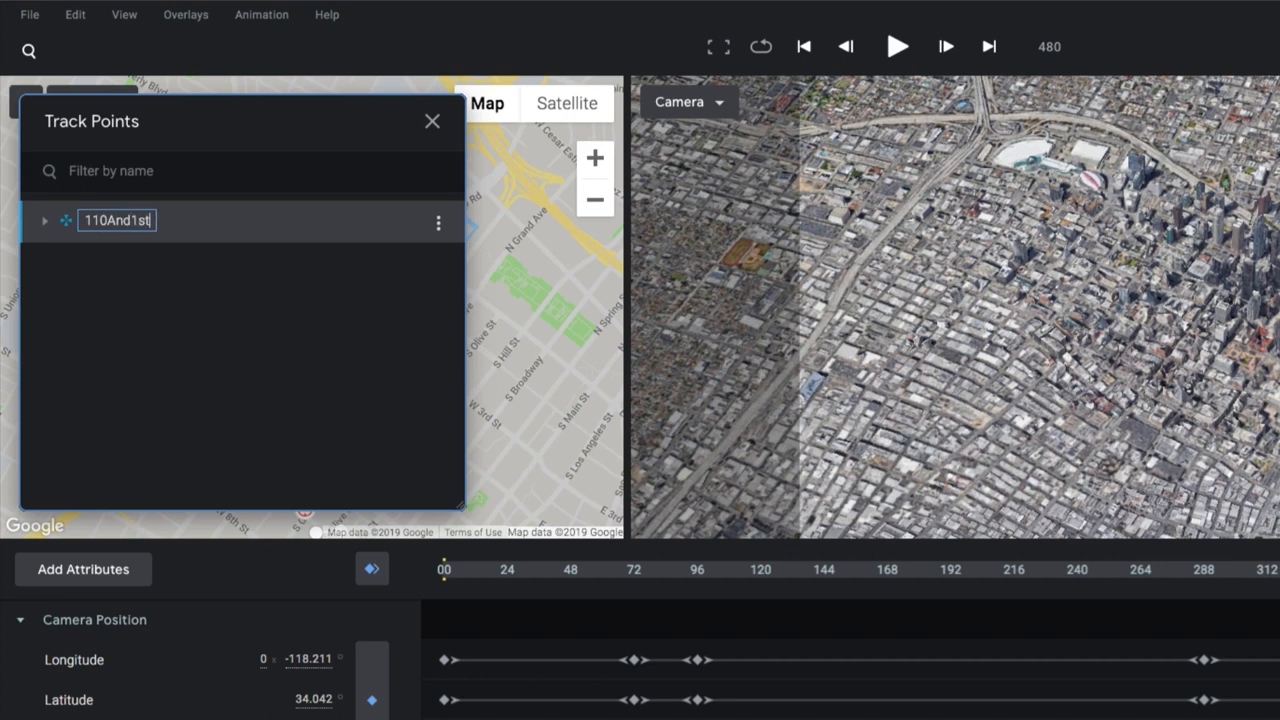
{"action": "left_click", "coordinate": [432, 120]}
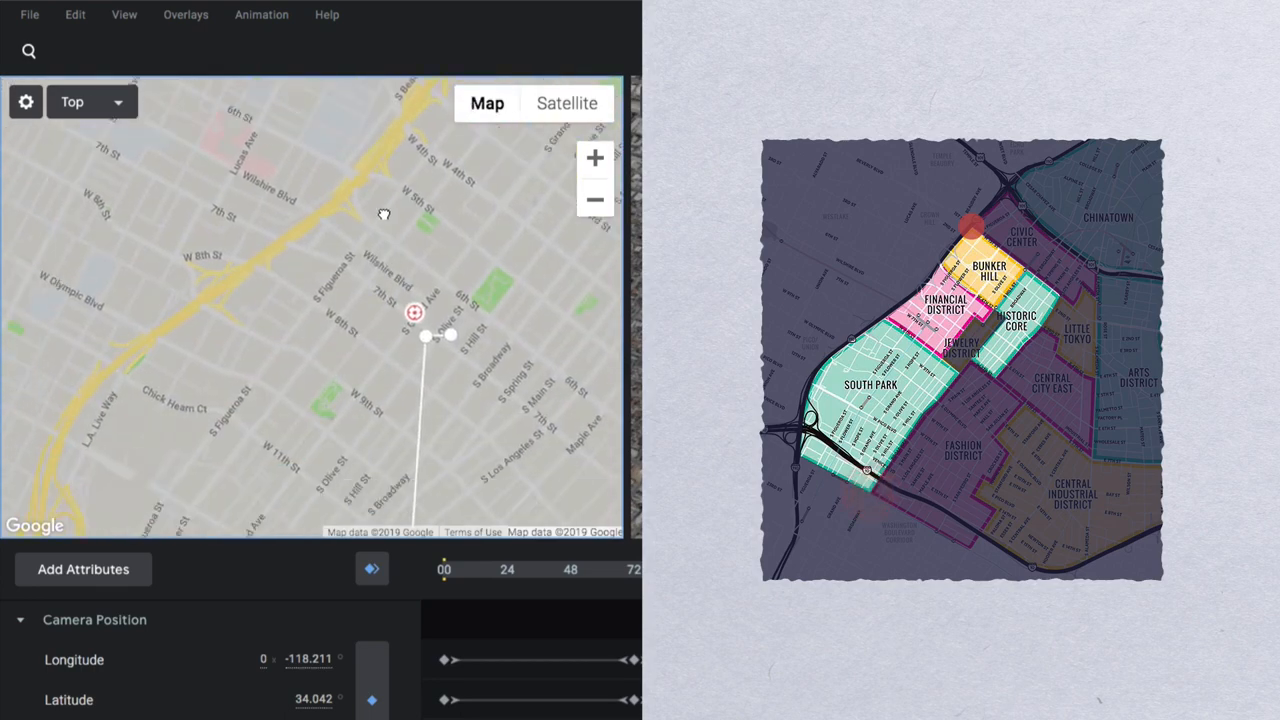
Step: Pan to Broadway and Washington, add a track point there, and name it BroadwayandWashington
{"action": "left_click_drag", "start_coordinate": [384, 214], "coordinate": [265, 338]}
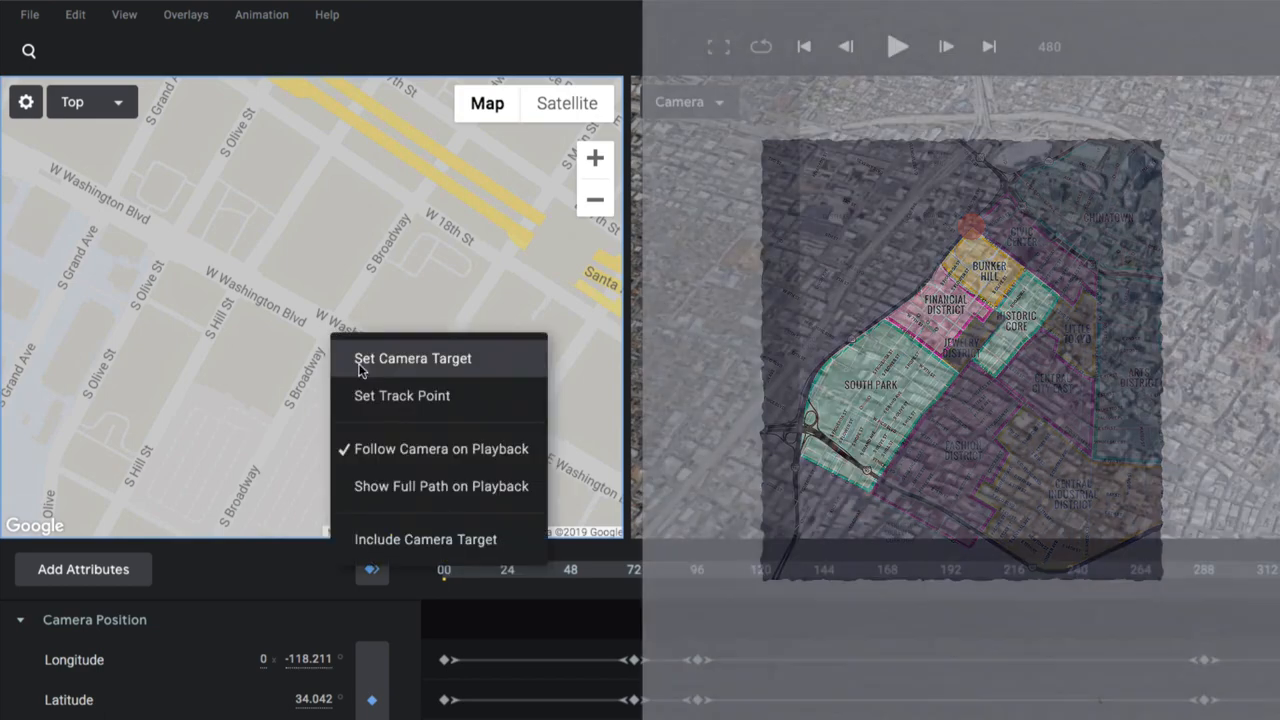
{"action": "left_click", "coordinate": [402, 396]}
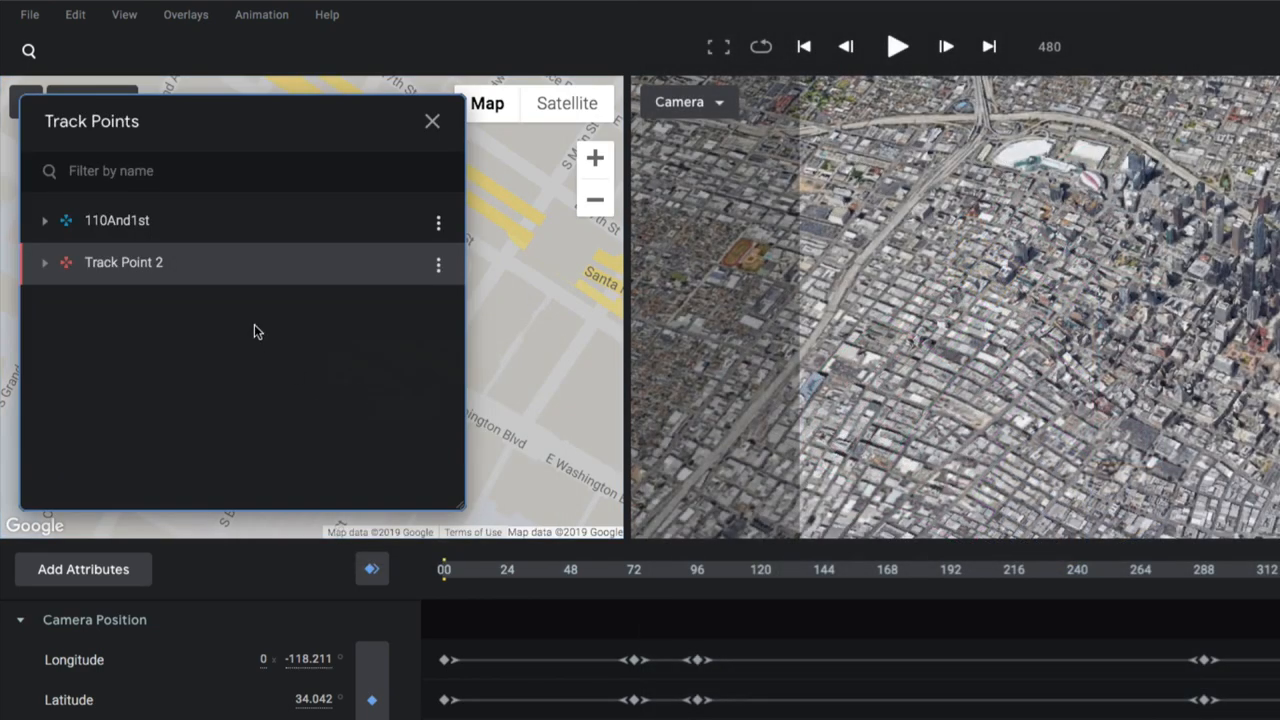
{"action": "double_click", "coordinate": [123, 262]}
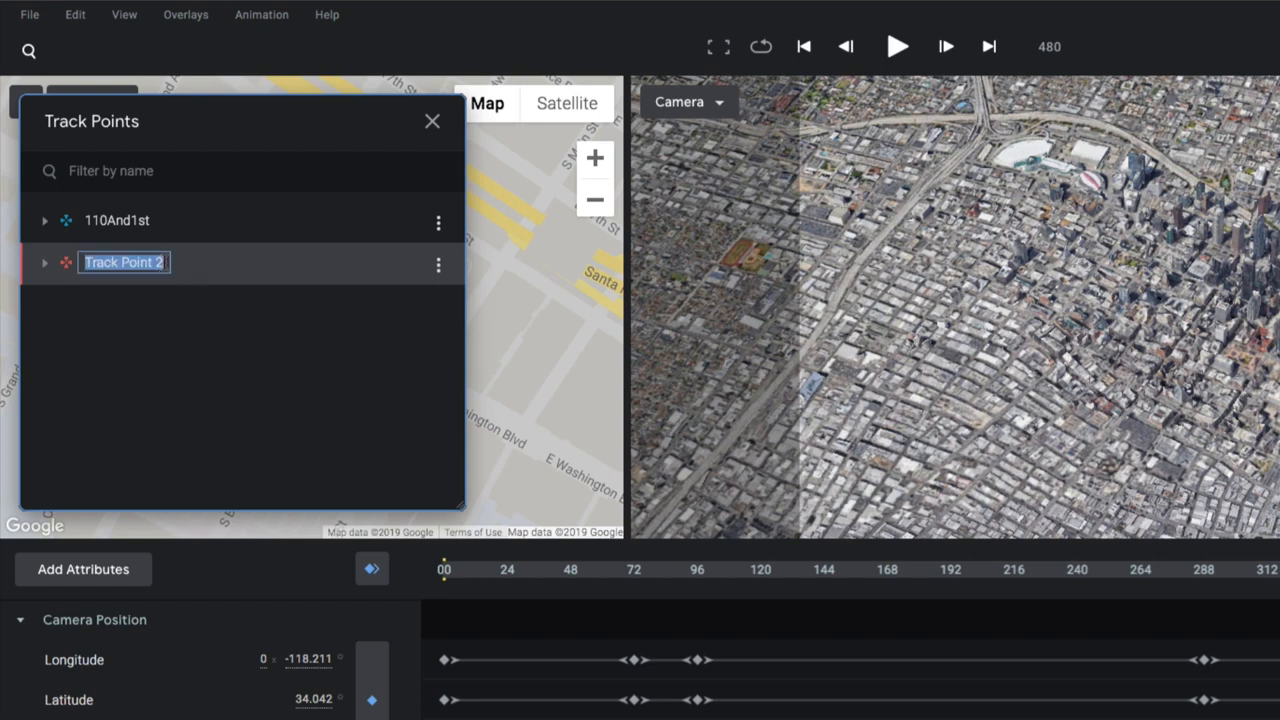
{"action": "type", "text": "Broadwayand"}
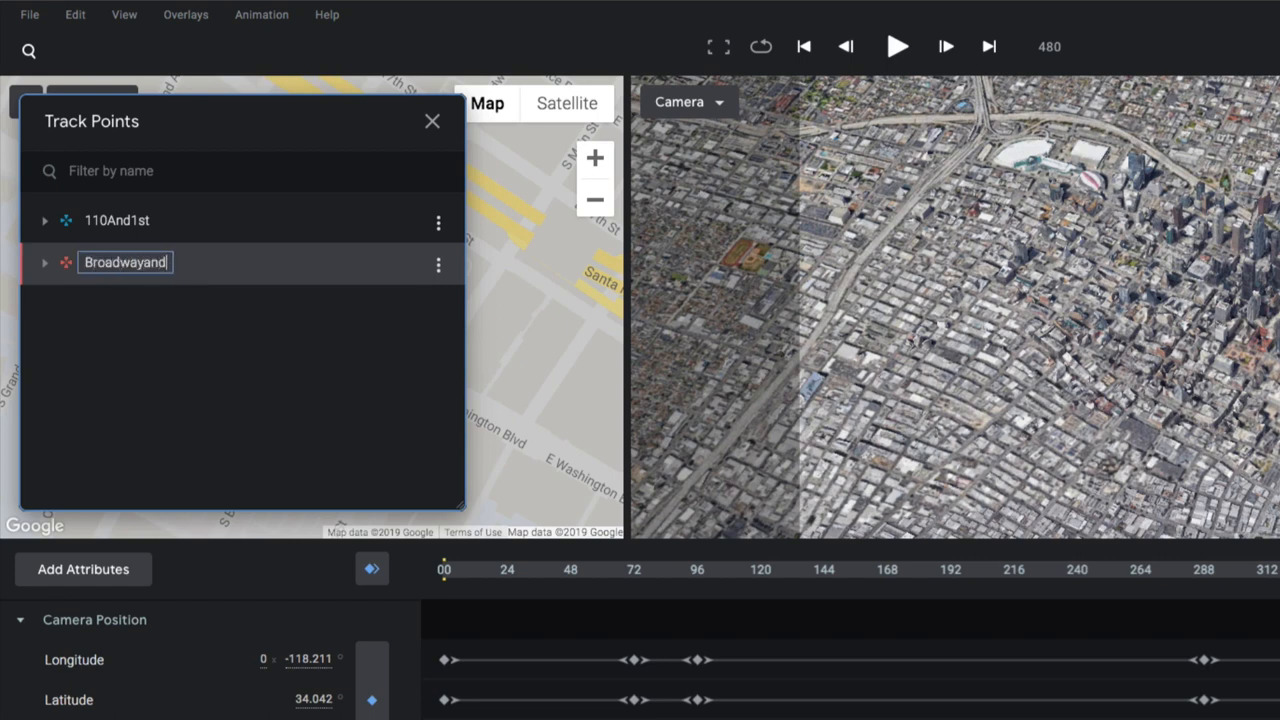
{"action": "type", "text": "Washington"}
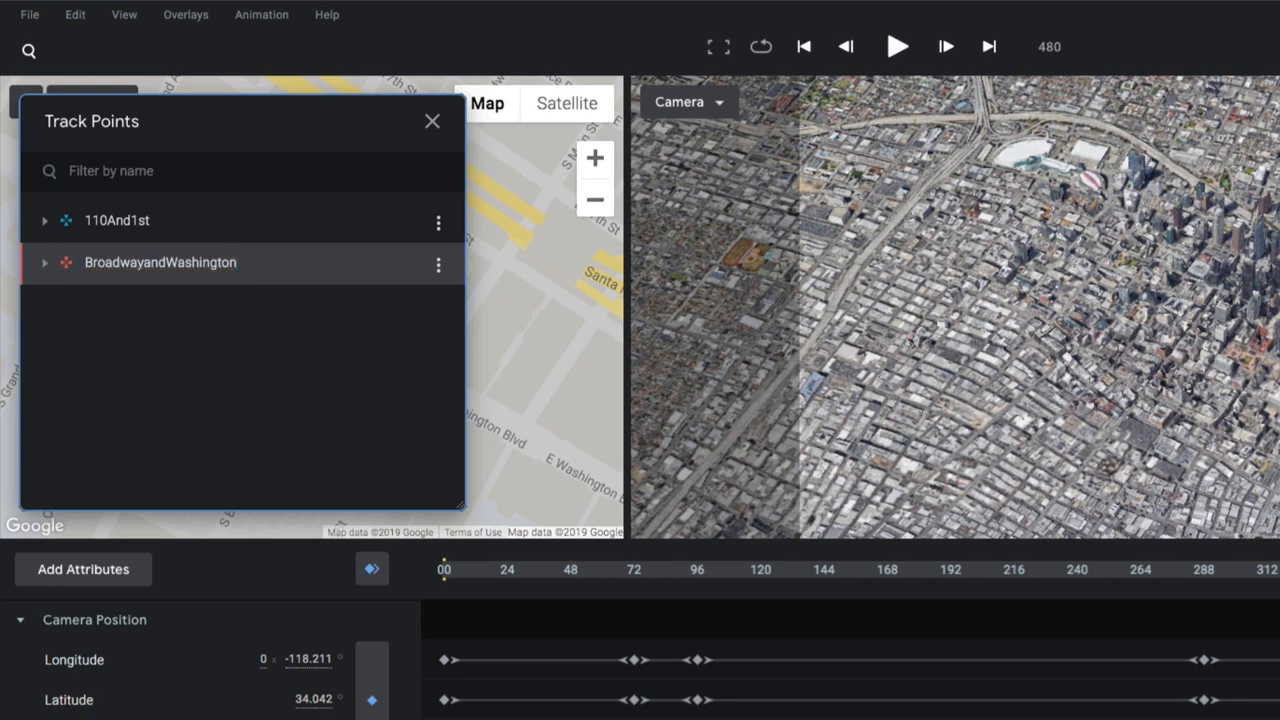
{"action": "left_click", "coordinate": [432, 120]}
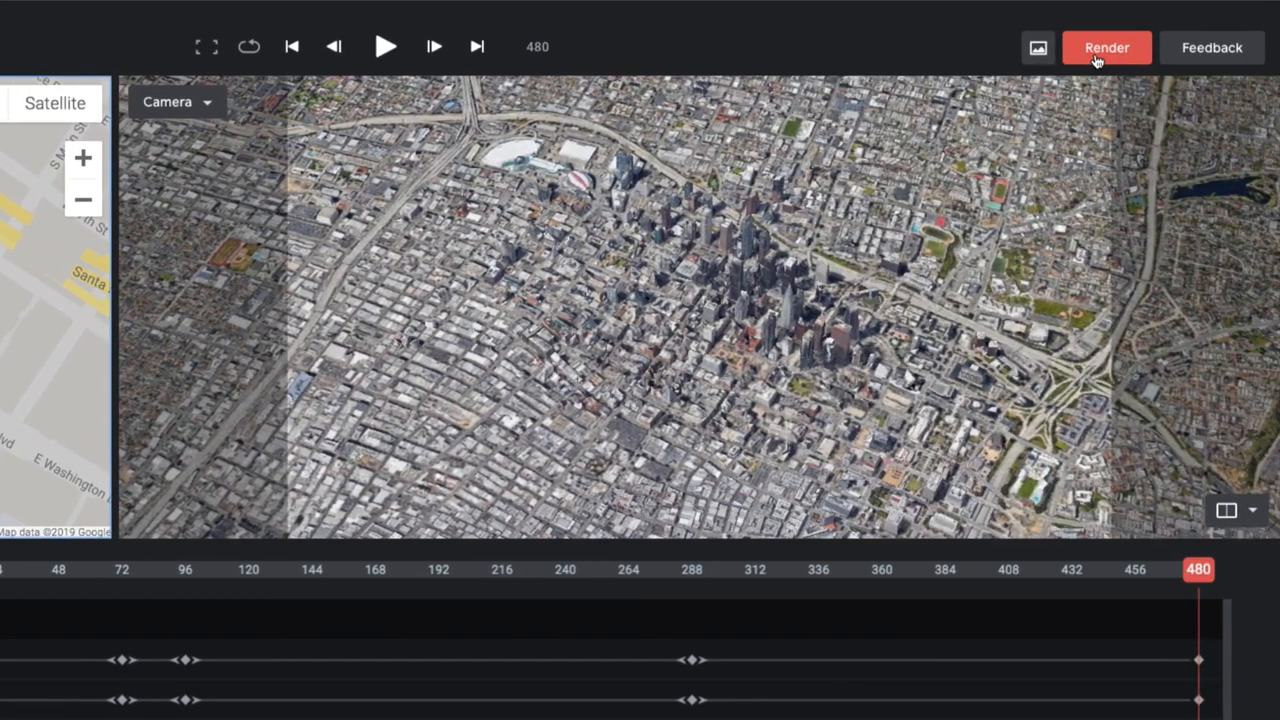
Step: Render the flyover with bottom-right attribution and 3D tracking data included
{"action": "left_click", "coordinate": [1108, 47]}
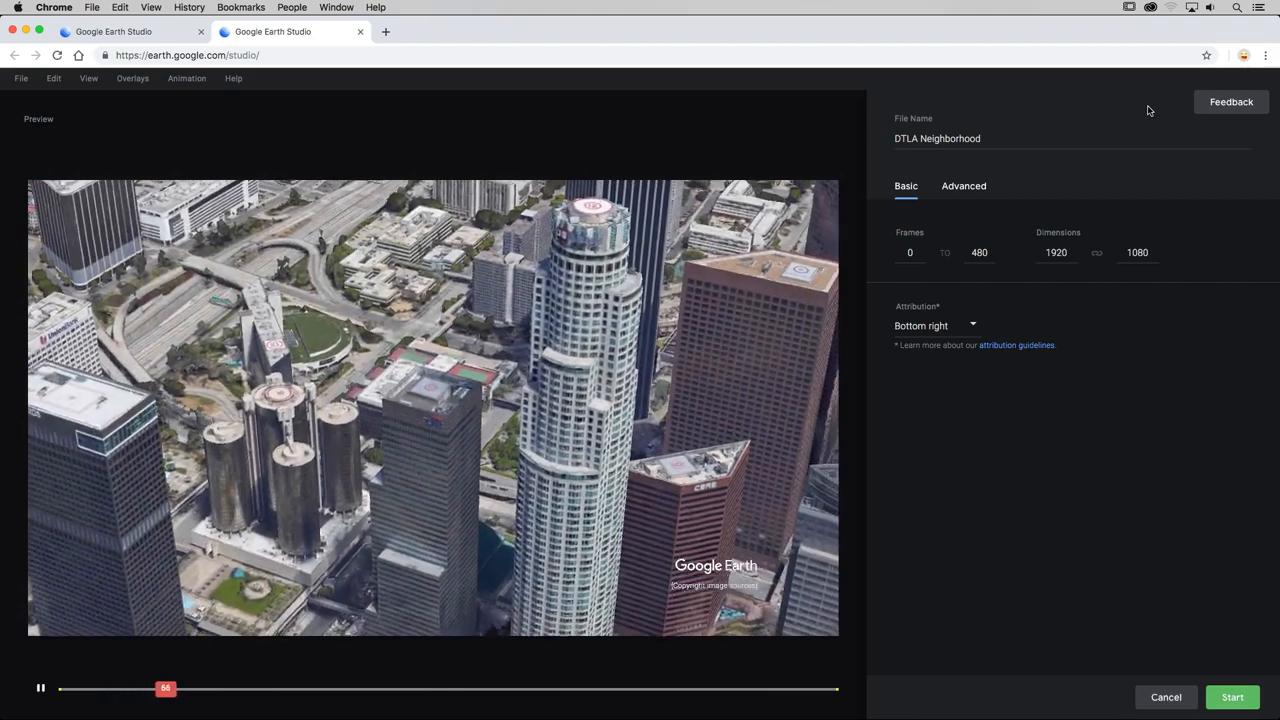
{"action": "left_click", "coordinate": [935, 325]}
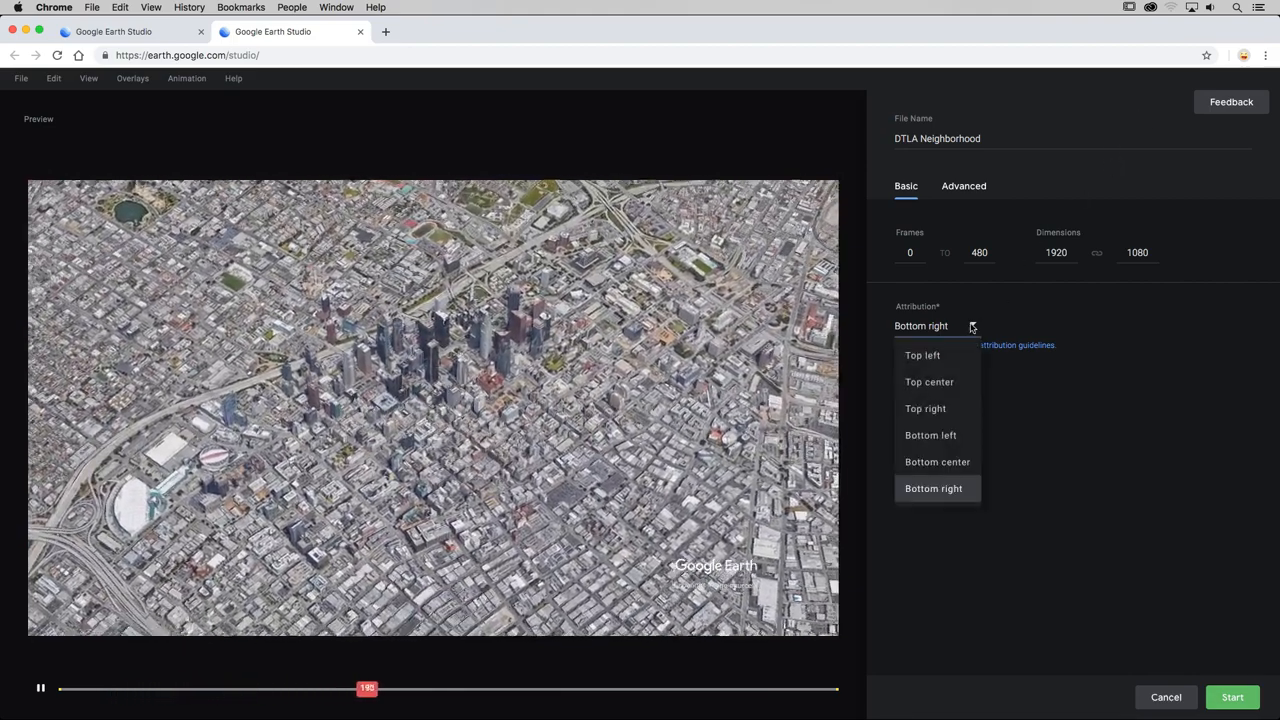
{"action": "left_click", "coordinate": [934, 488]}
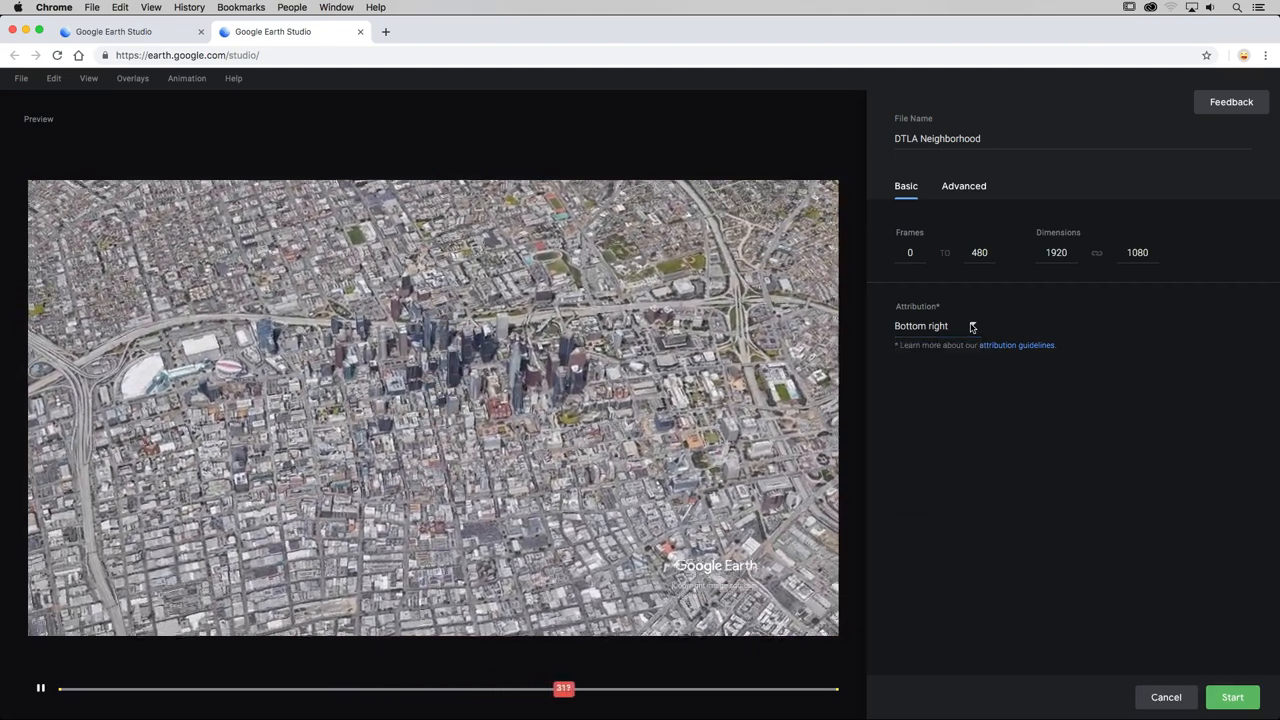
{"action": "left_click", "coordinate": [963, 186]}
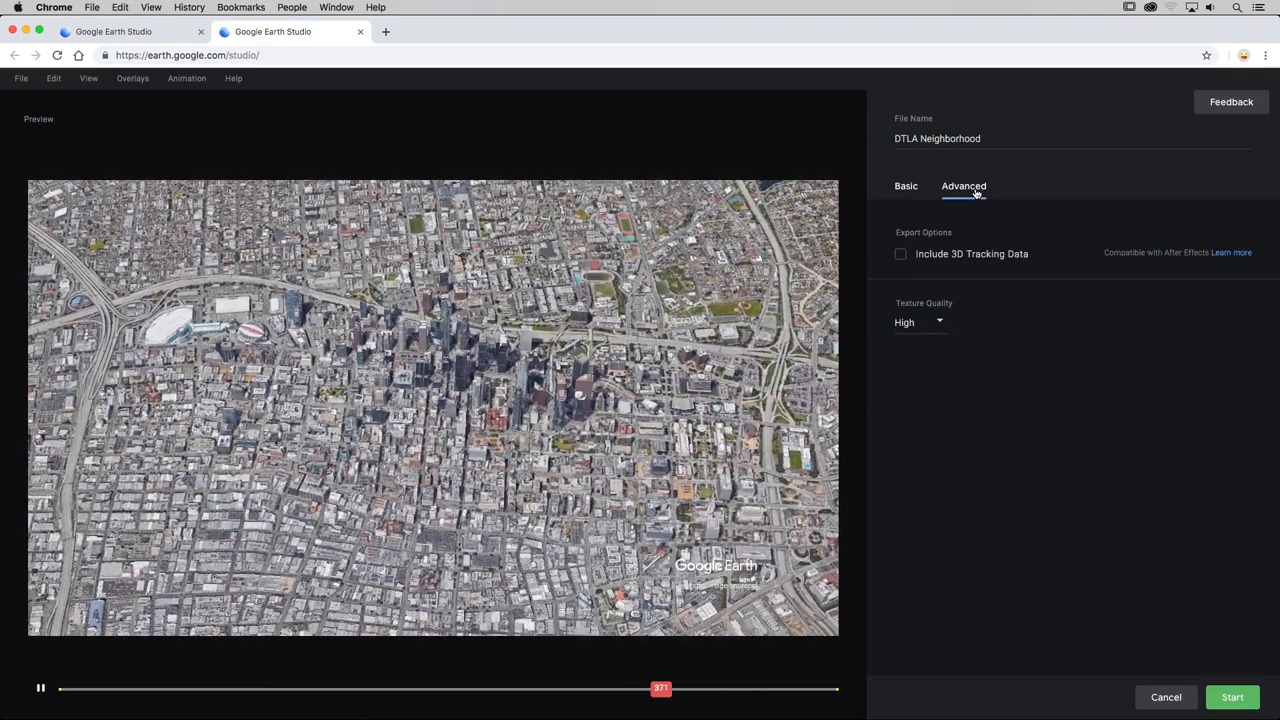
{"action": "left_click", "coordinate": [901, 253]}
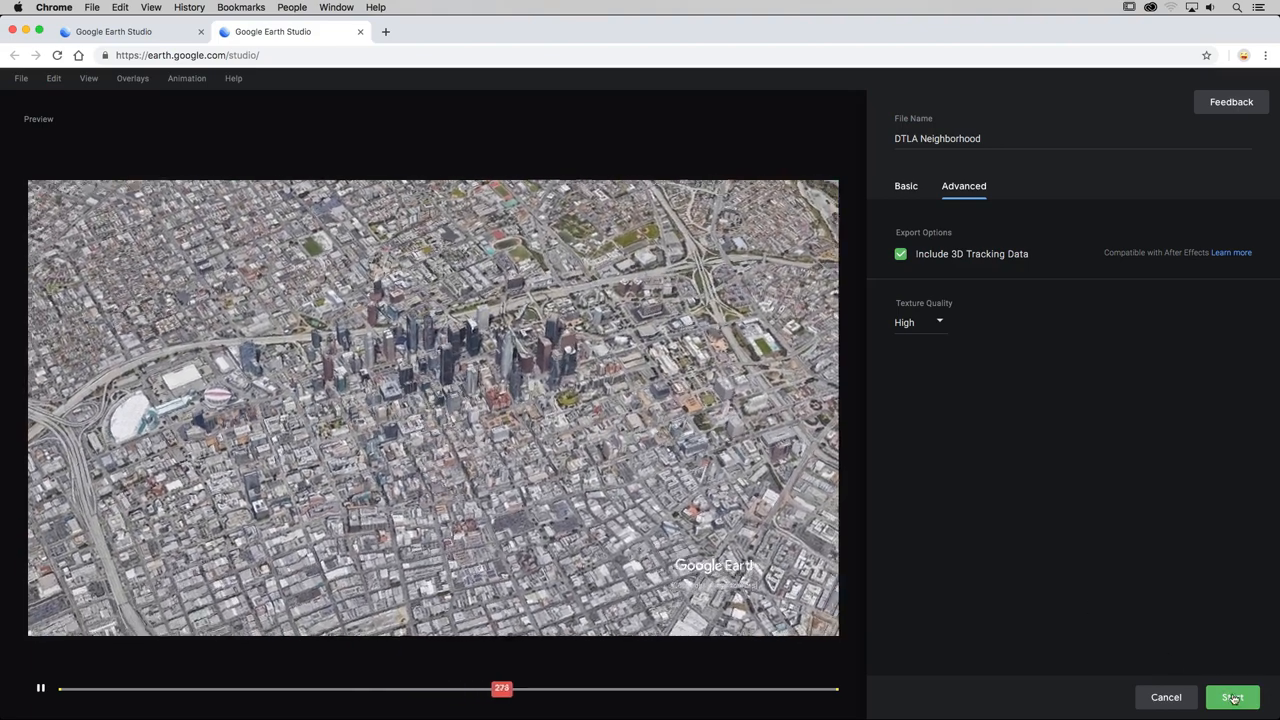
{"action": "left_click", "coordinate": [1237, 697]}
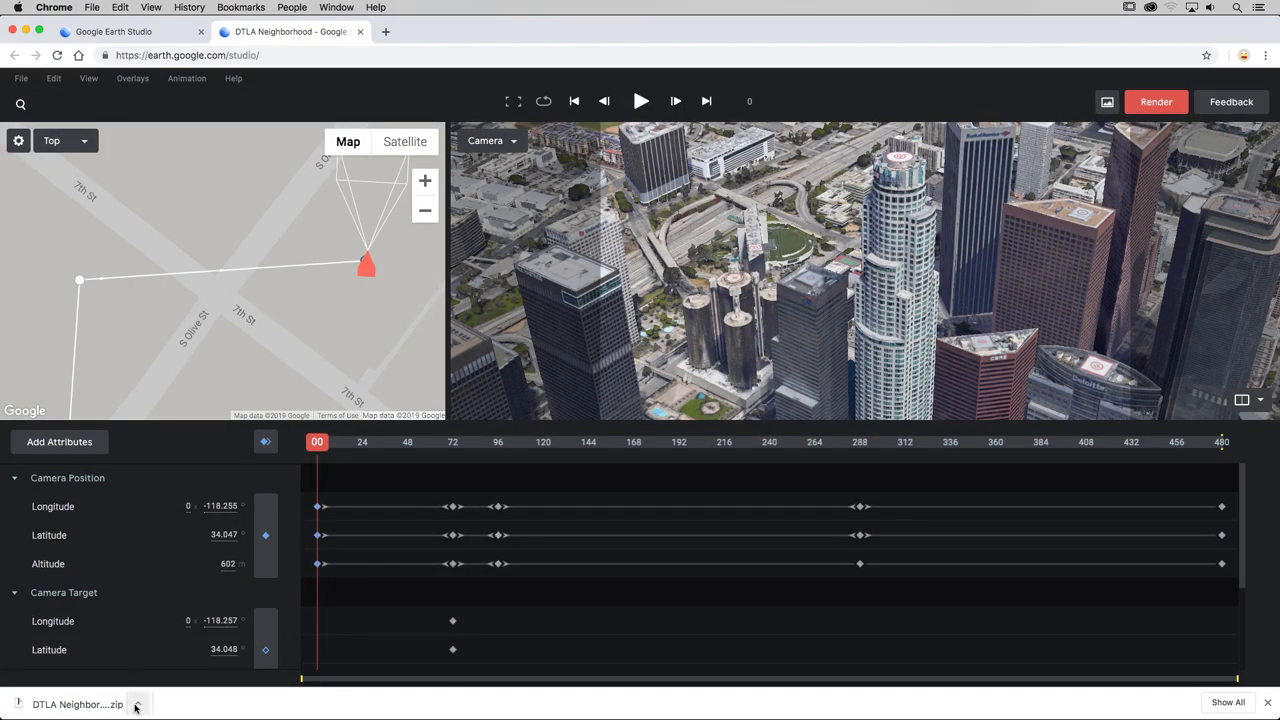
Step: Find DTLA Neighborhood.zip in Downloads and unzip it
{"action": "left_click", "coordinate": [138, 699]}
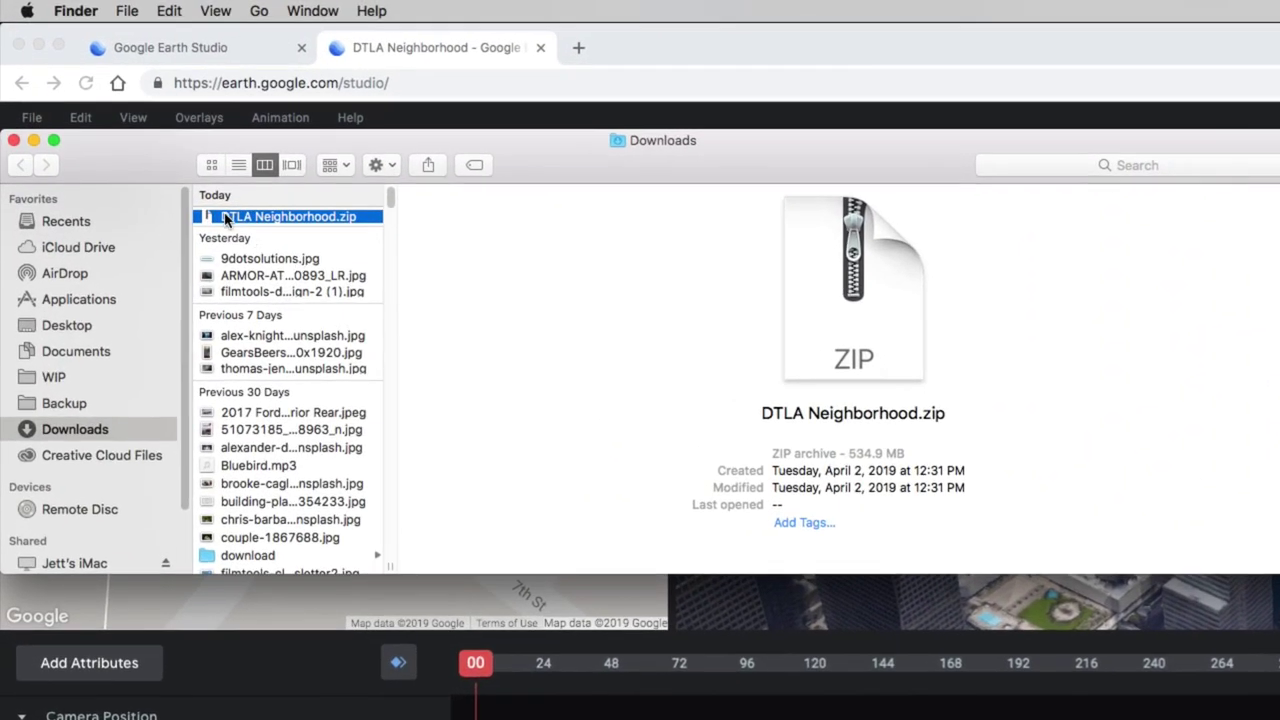
{"action": "double_click", "coordinate": [289, 216]}
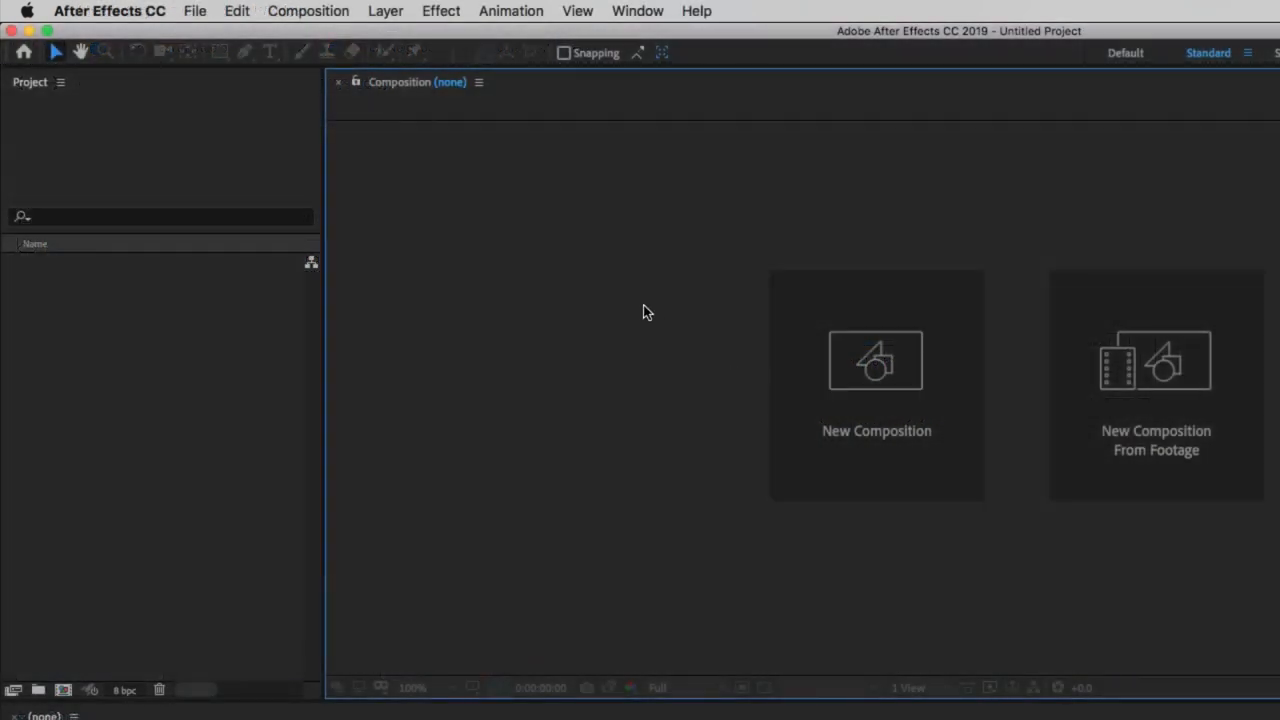
Step: Run the DTLA Neighborhood.jsx script from the unzipped DTLA Neighborhood folder
{"action": "left_click", "coordinate": [195, 11]}
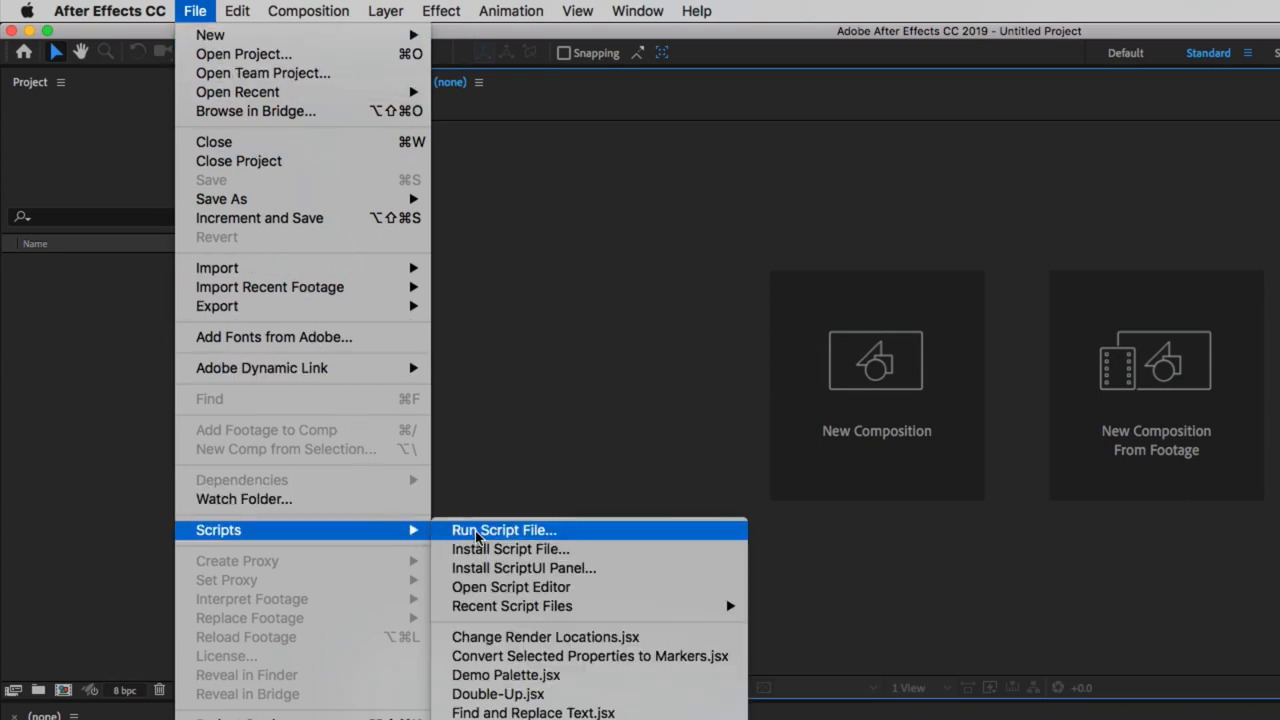
{"action": "left_click", "coordinate": [503, 529]}
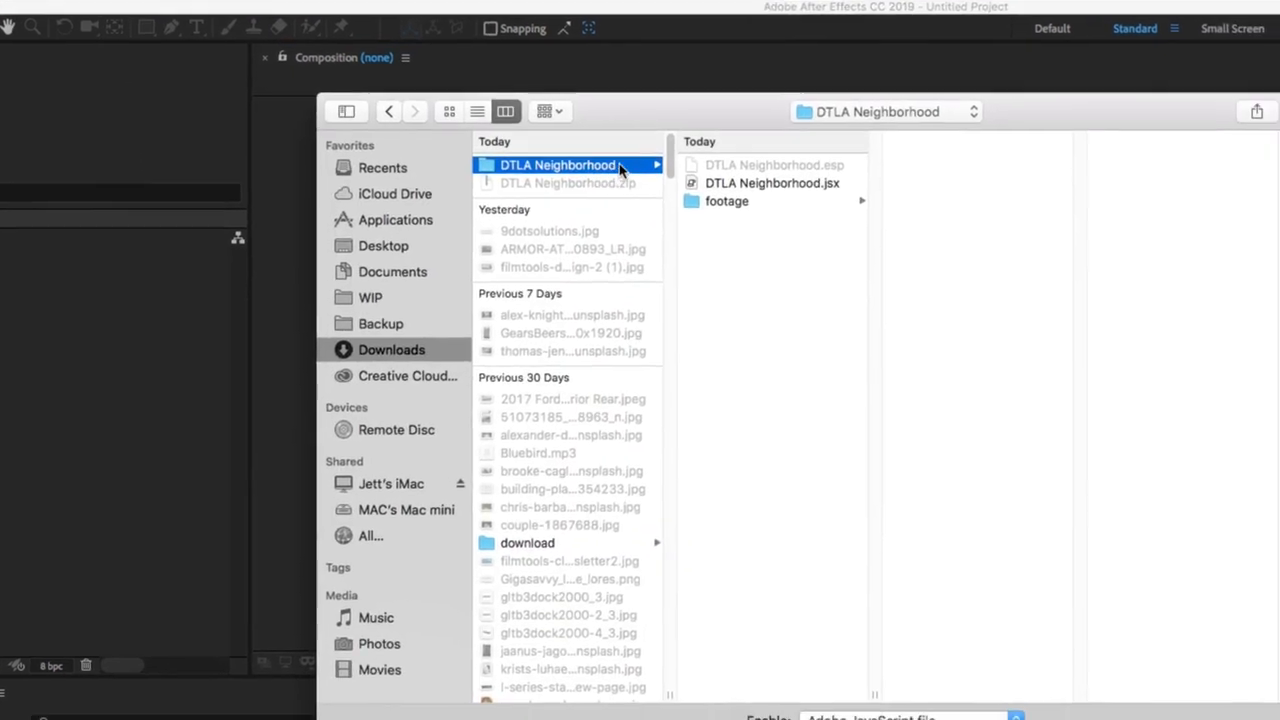
{"action": "left_click", "coordinate": [772, 183]}
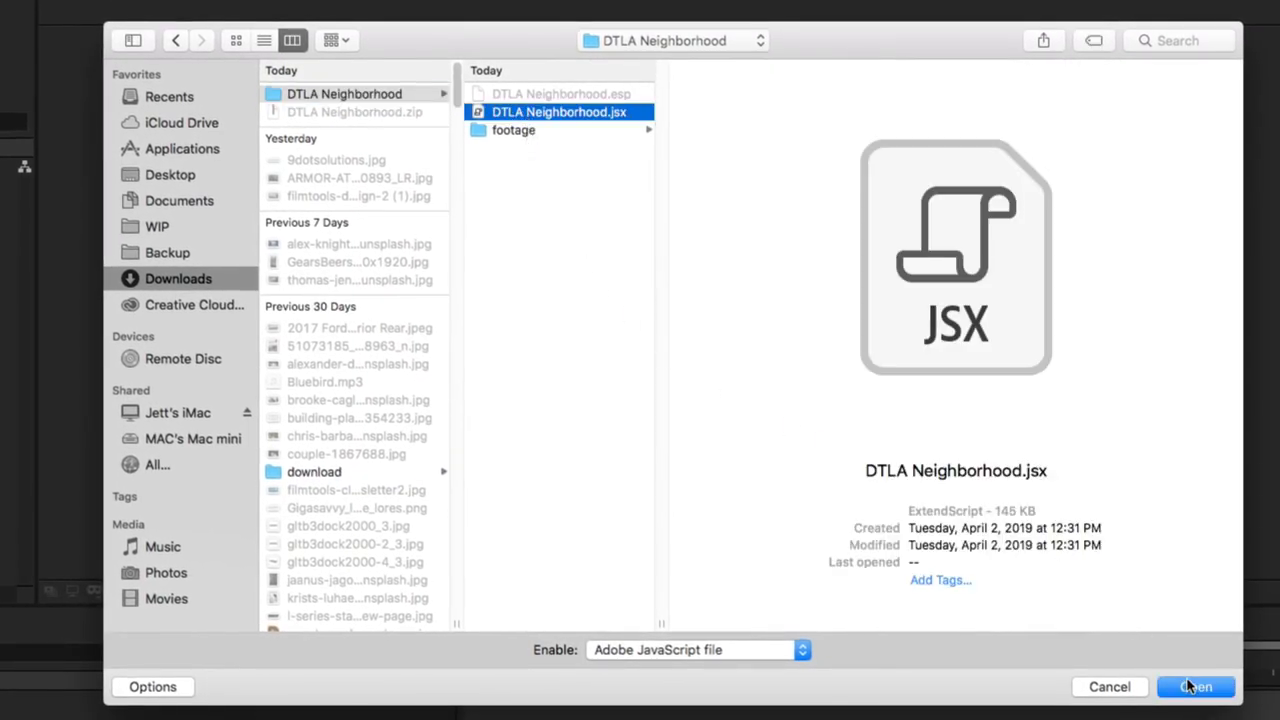
{"action": "left_click", "coordinate": [1196, 687]}
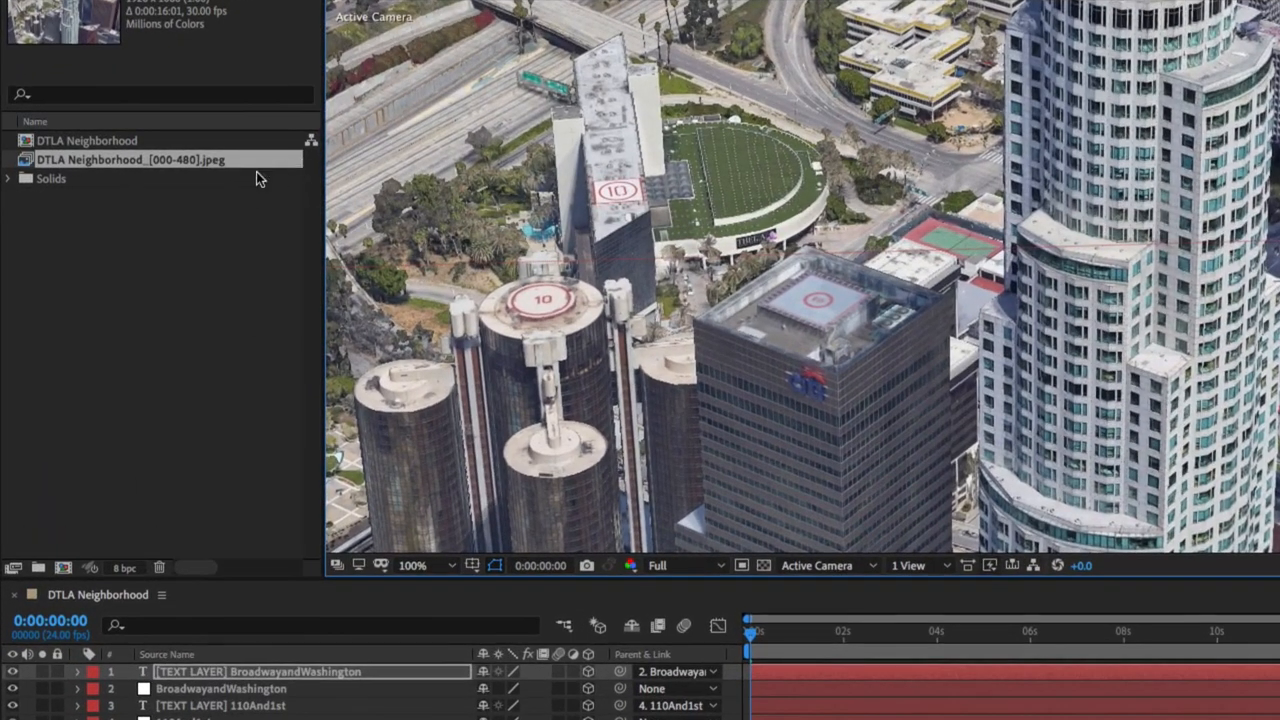
Step: Interpret the flyover JPEG sequence at 24 fps
{"action": "right_click", "coordinate": [130, 160]}
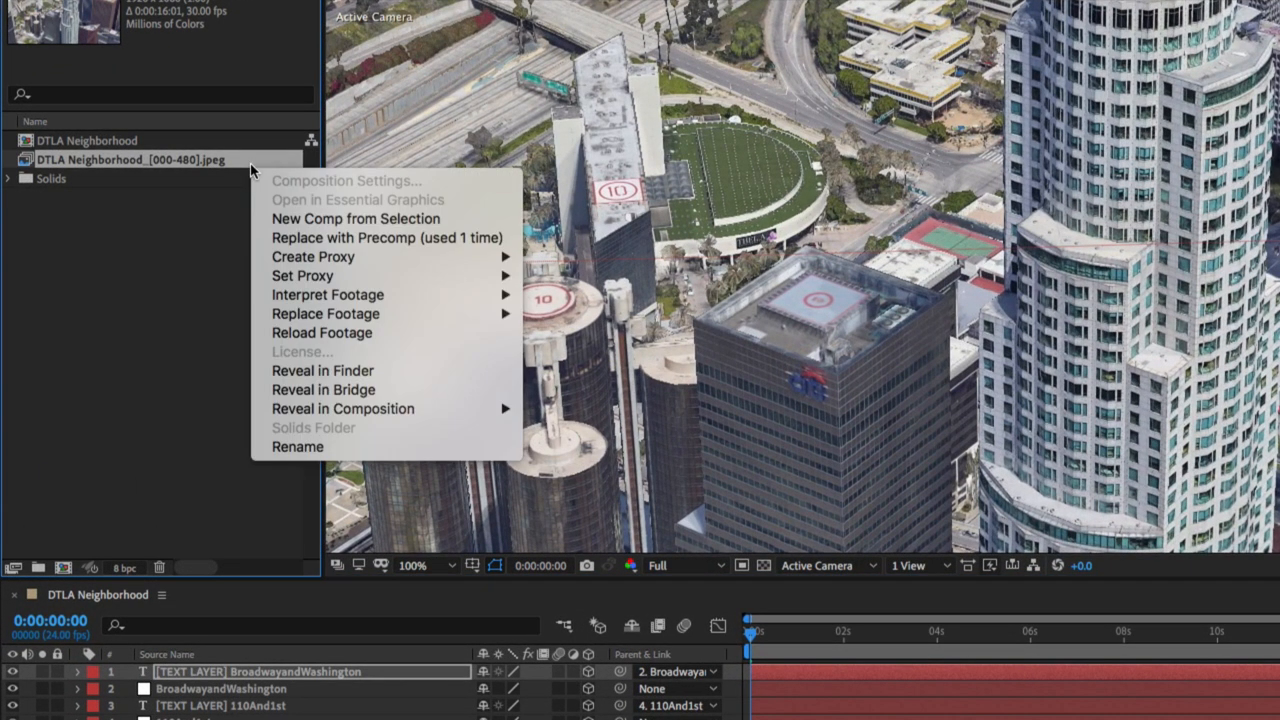
{"action": "mouse_move", "coordinate": [328, 294]}
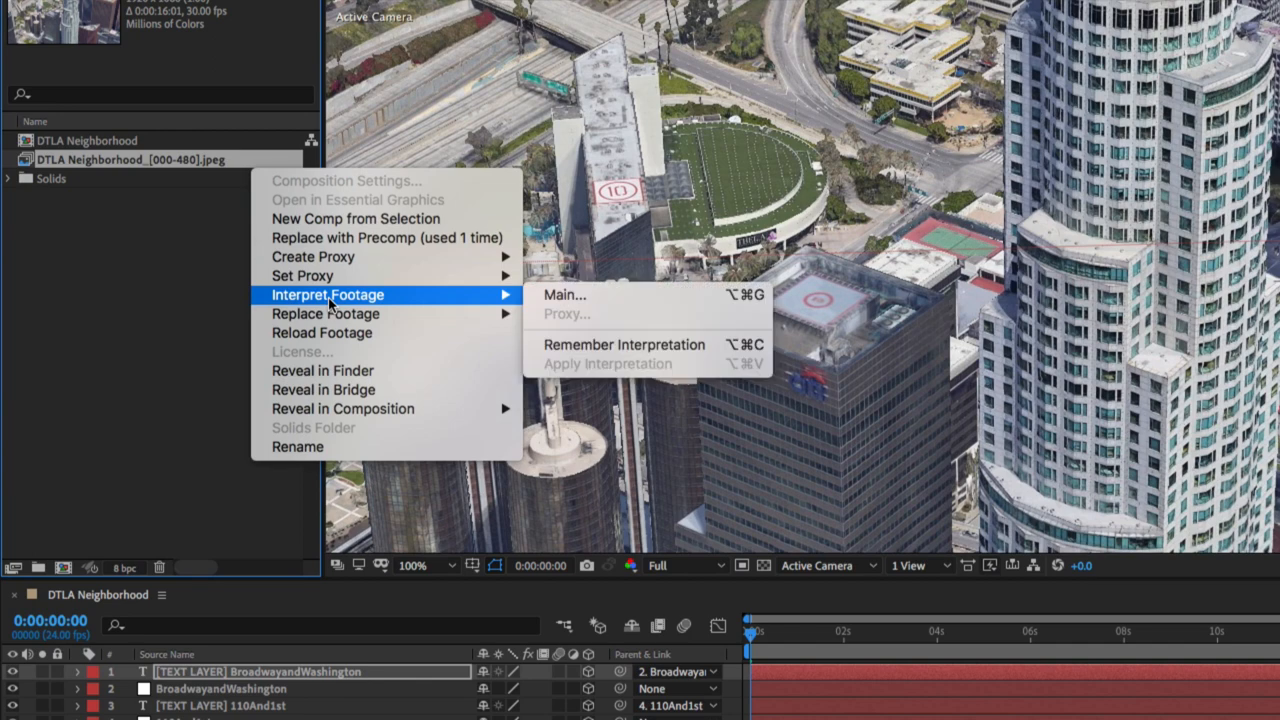
{"action": "left_click", "coordinate": [565, 294]}
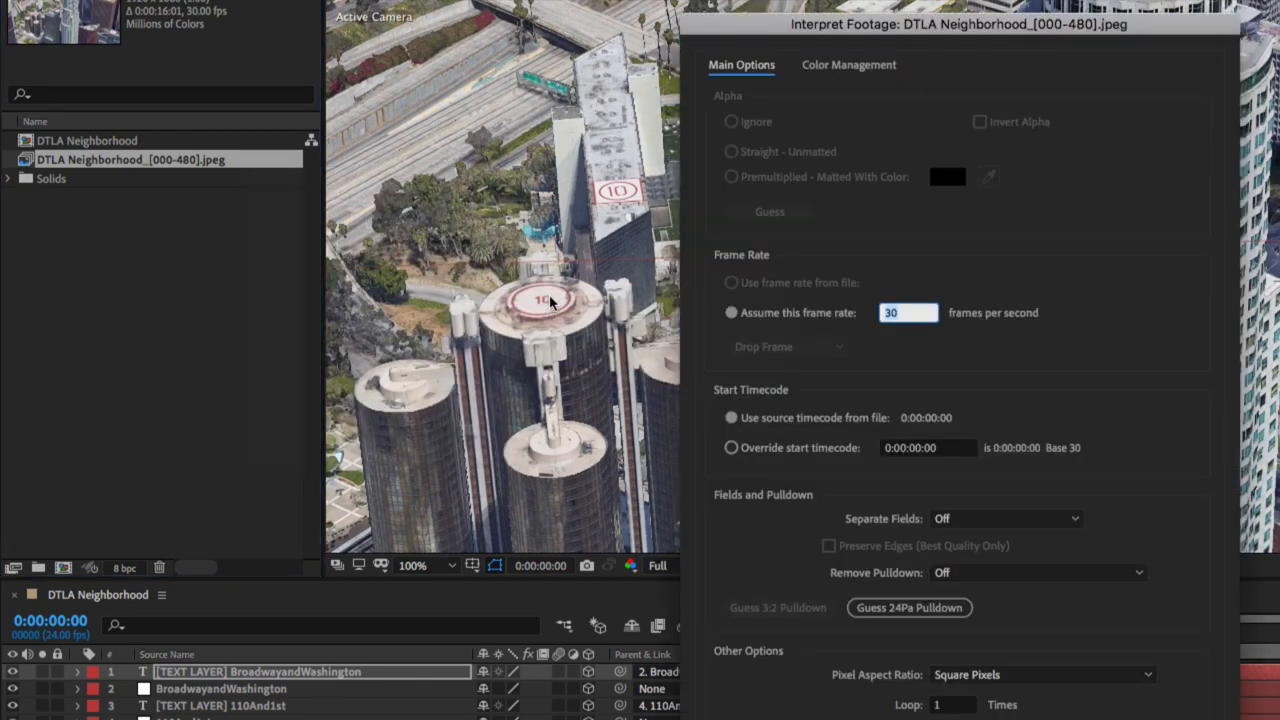
{"action": "type", "text": "24"}
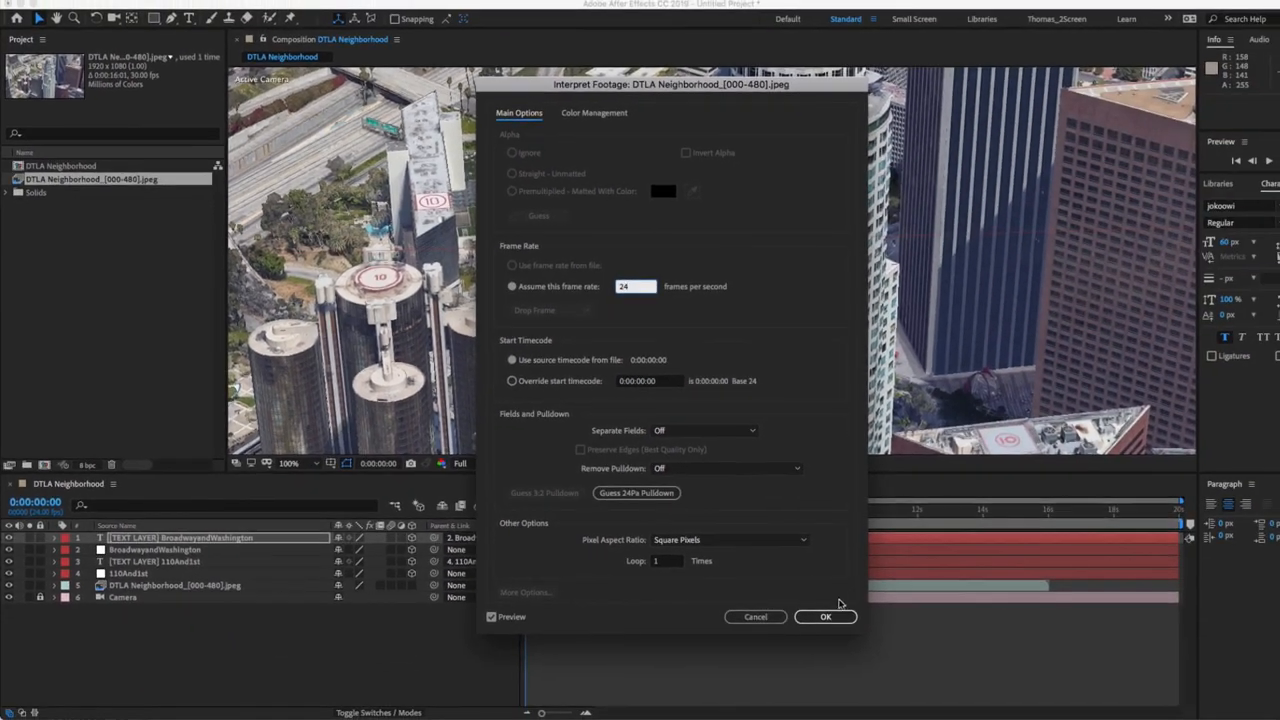
{"action": "left_click", "coordinate": [826, 617]}
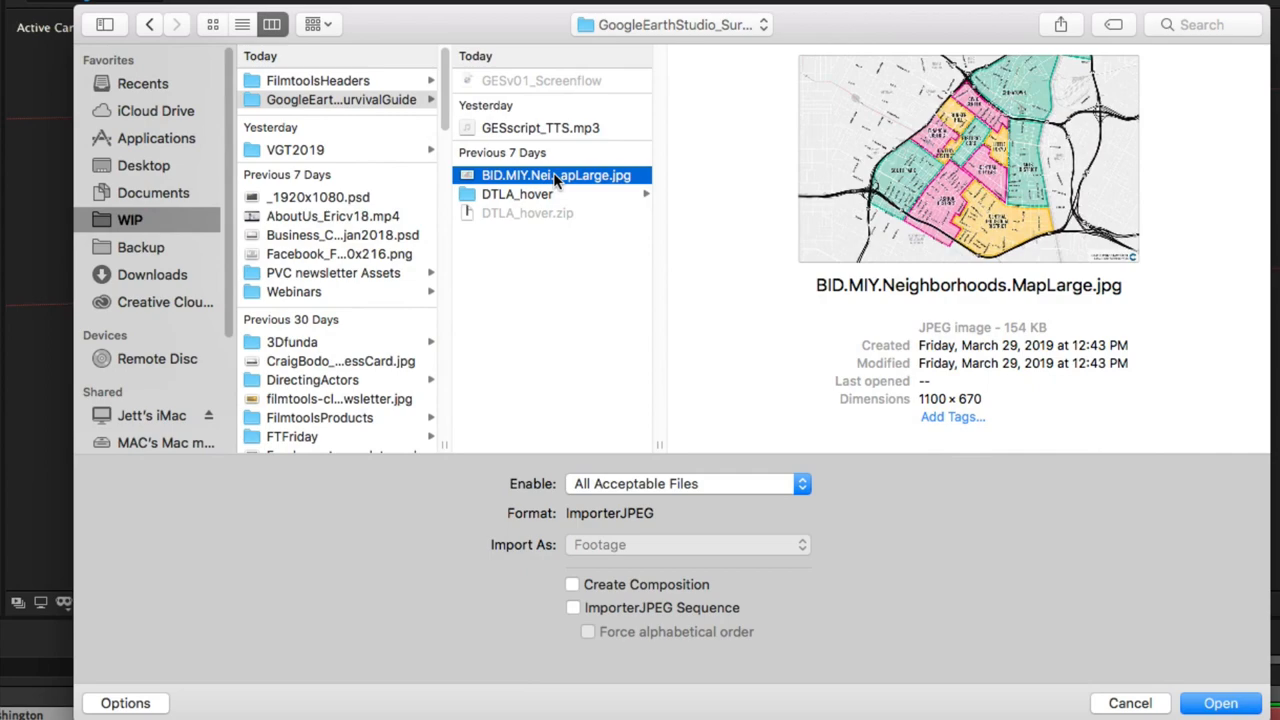
Step: Import the BID.MIY.Neighborhoods.MapLarge.jpg downtown neighborhoods map
{"action": "left_click", "coordinate": [1220, 703]}
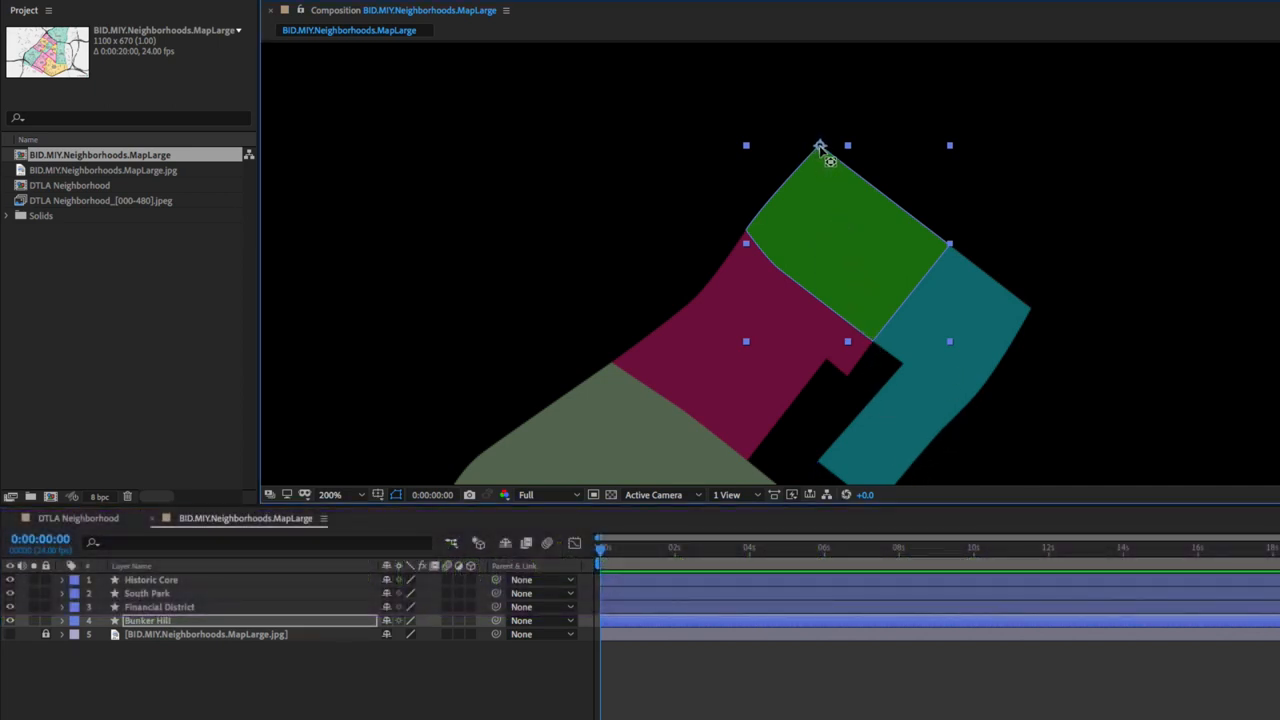
Step: Move the anchor point to the green shape's top vertex and show Historic Core's anchor values
{"action": "left_click", "coordinate": [330, 495]}
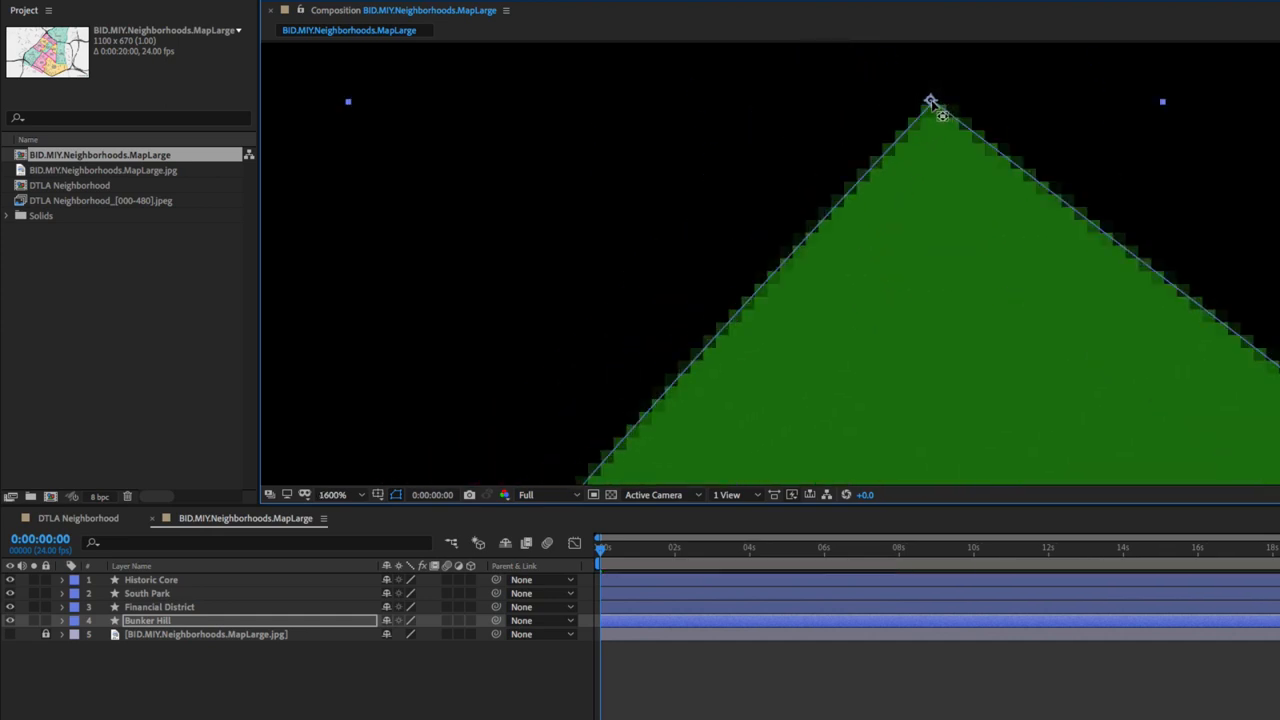
{"action": "left_click", "coordinate": [333, 495]}
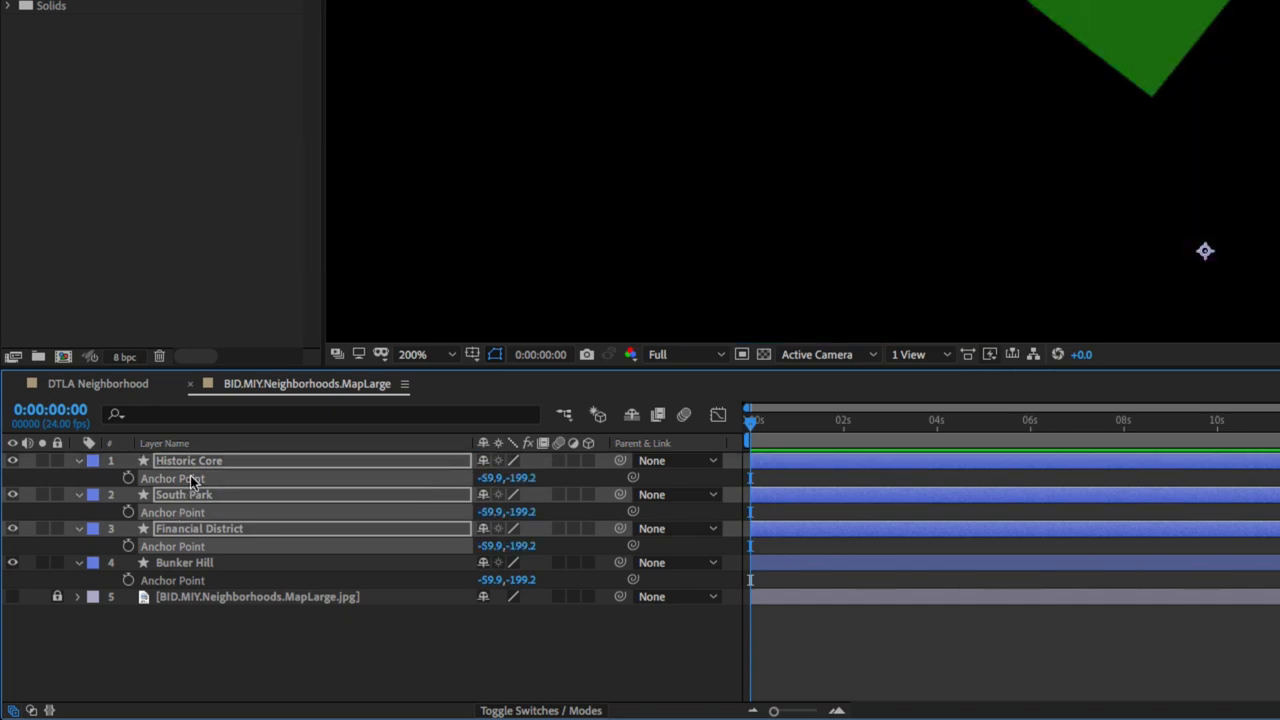
{"action": "left_click", "coordinate": [184, 562]}
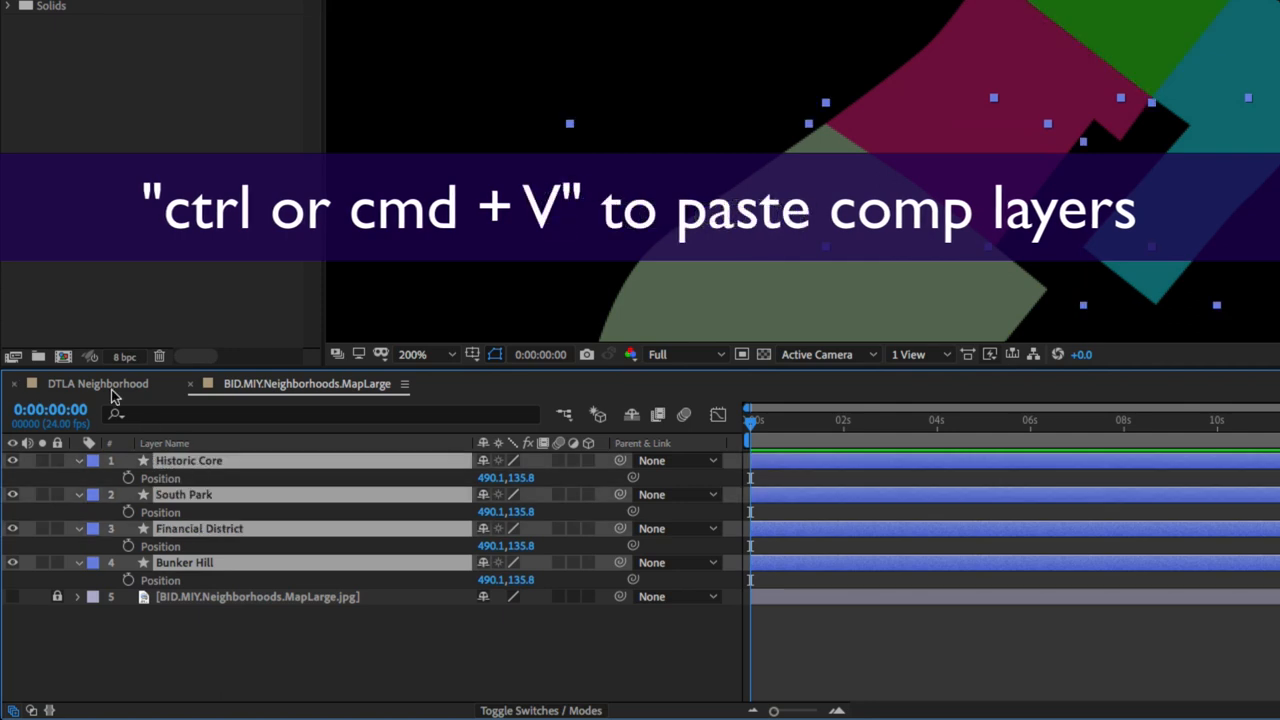
Step: Paste the four neighborhood shape layers into the DTLA Neighborhood comp
{"action": "left_click", "coordinate": [97, 384]}
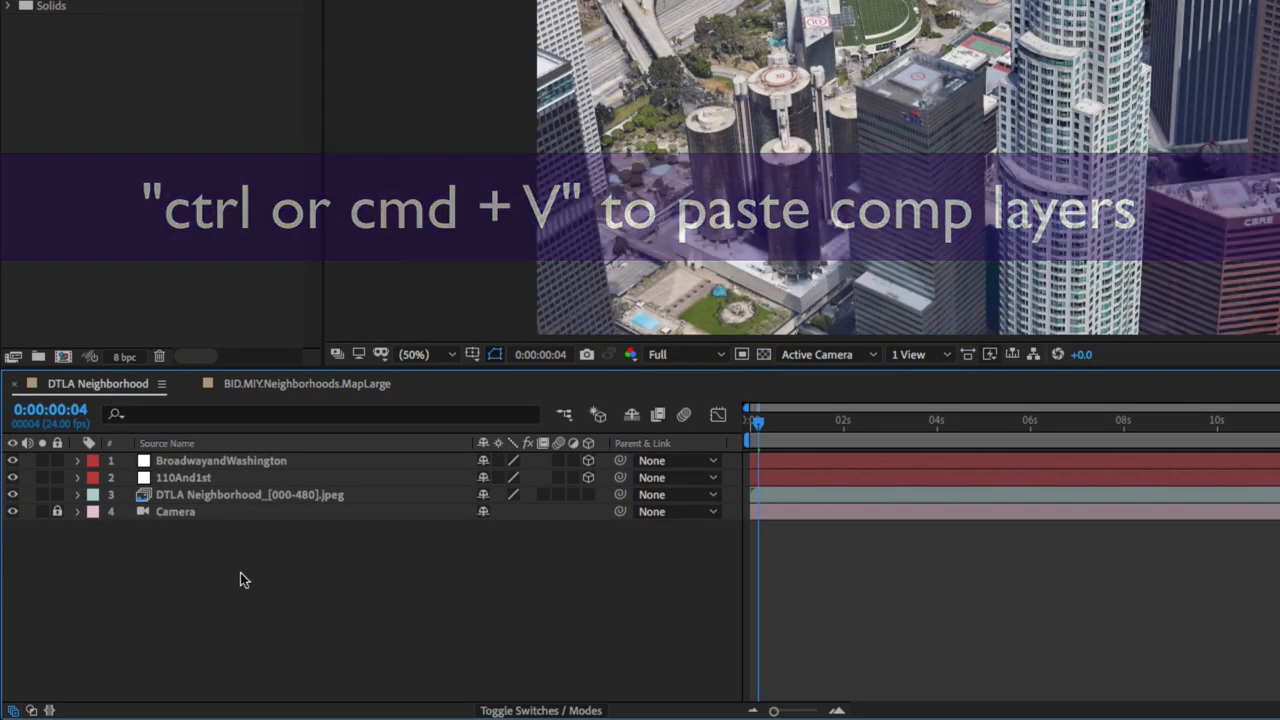
{"action": "key", "text": "ctrl+v"}
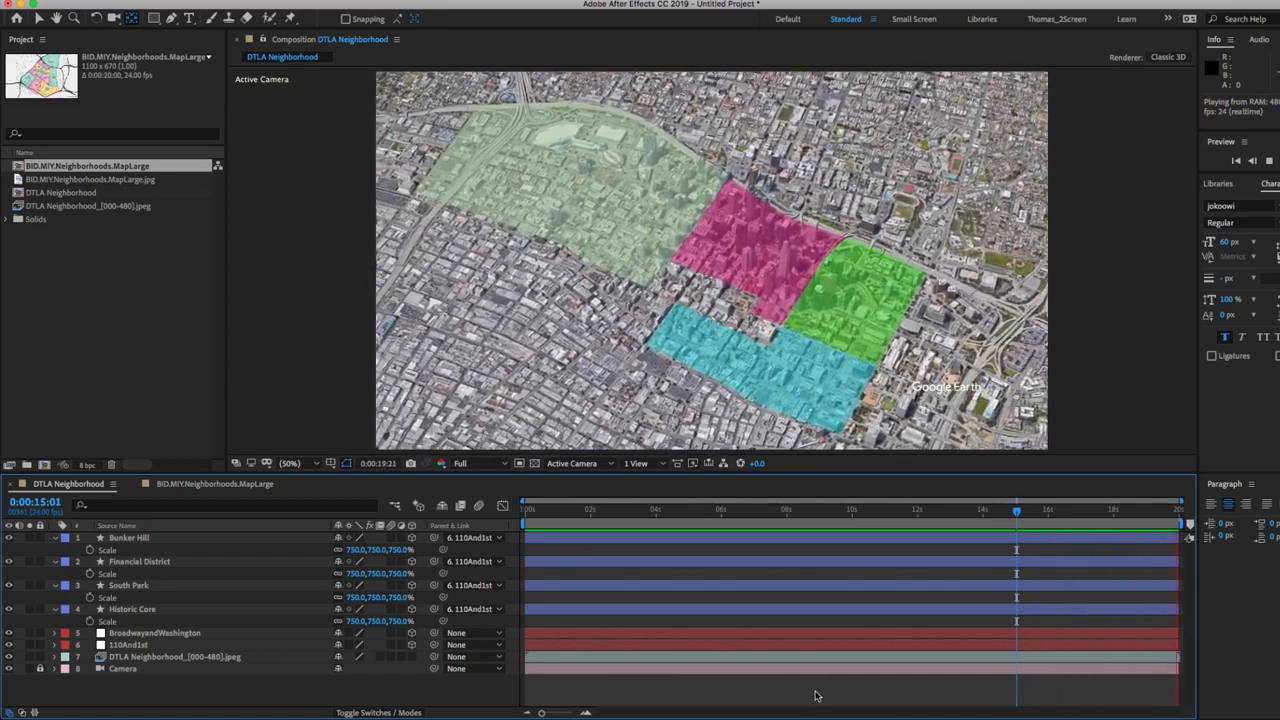
Step: Play the flyover preview with the 750%-scaled neighborhood shapes
{"action": "left_click", "coordinate": [588, 508]}
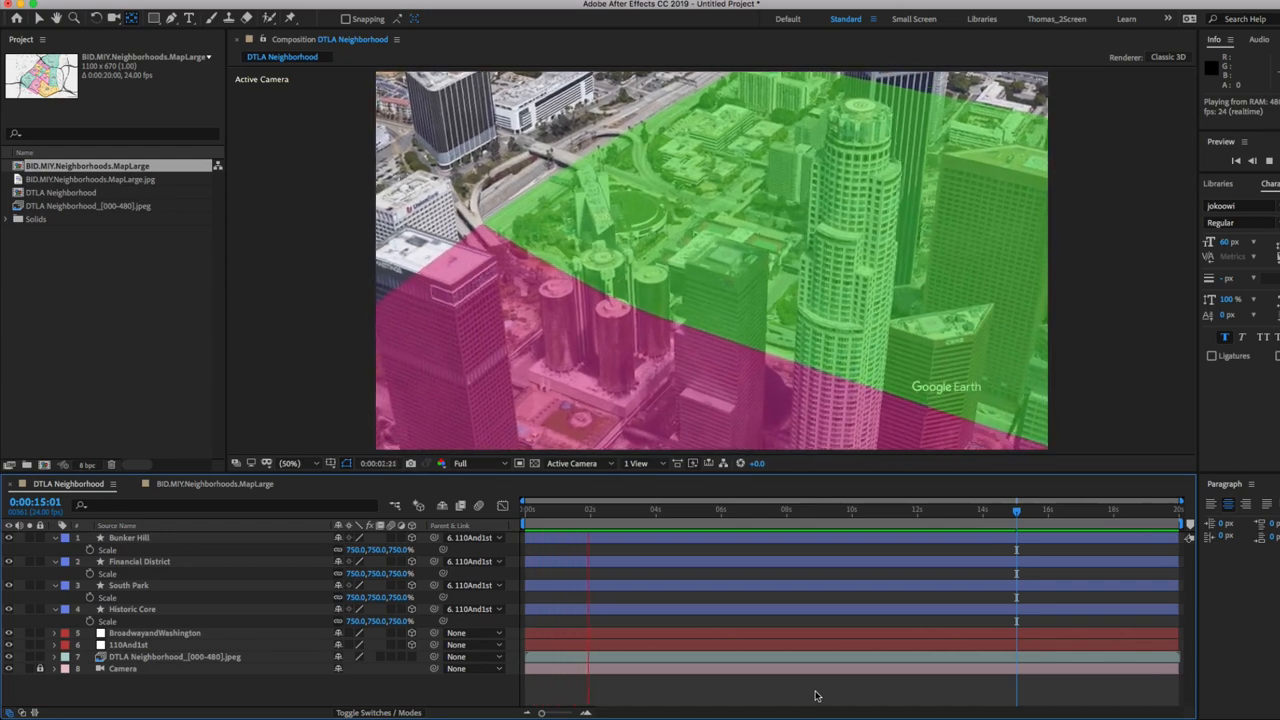